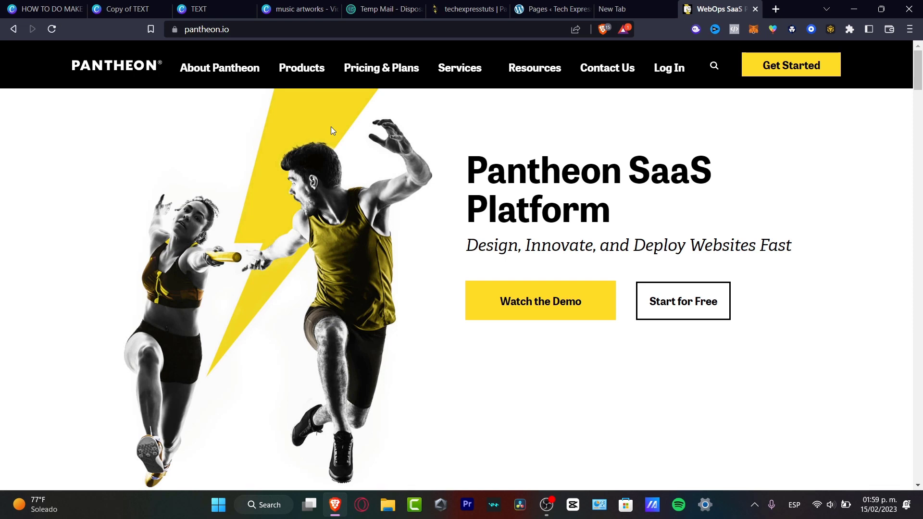
- Start a free Pantheon sign-up, agree to the Terms of Use and submit the form
left_click(682, 301)
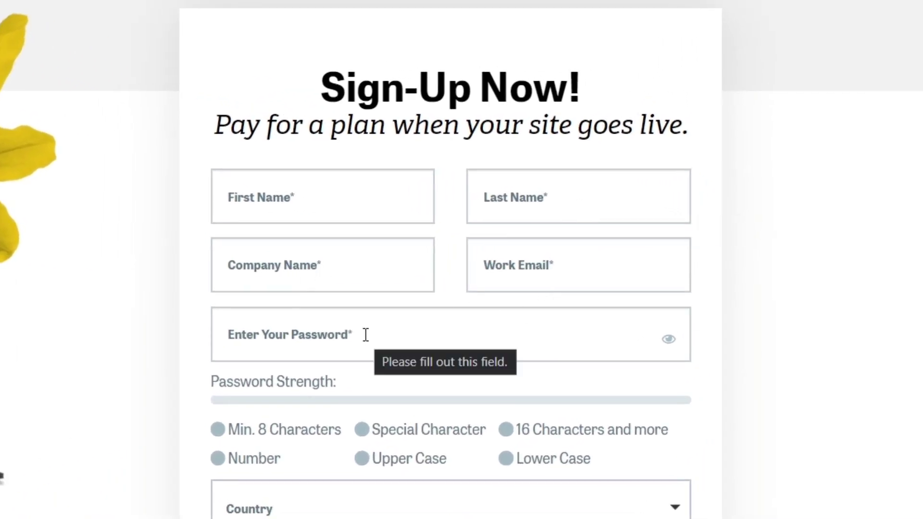
scroll("down", 3)
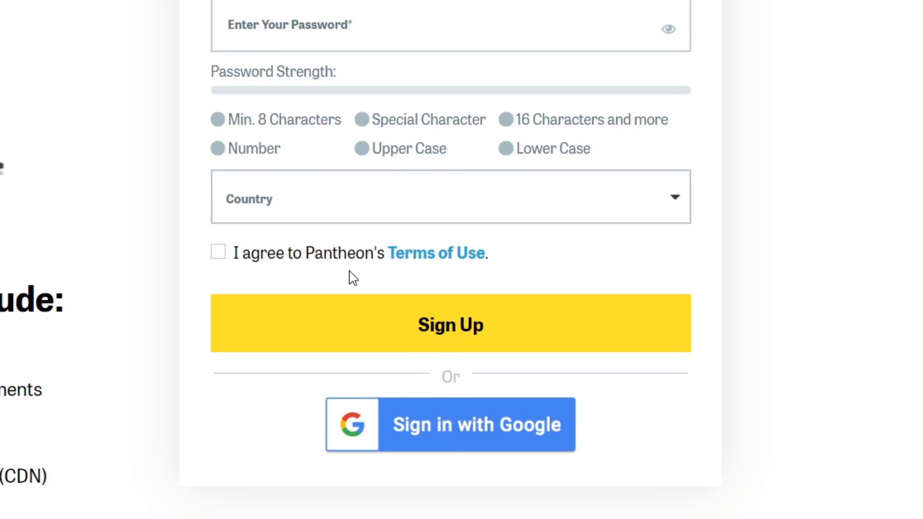
left_click(218, 251)
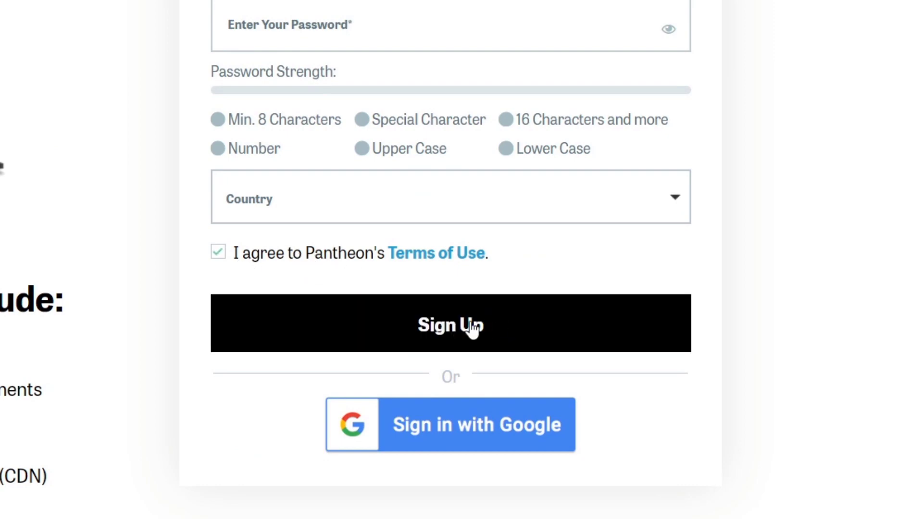
left_click(449, 323)
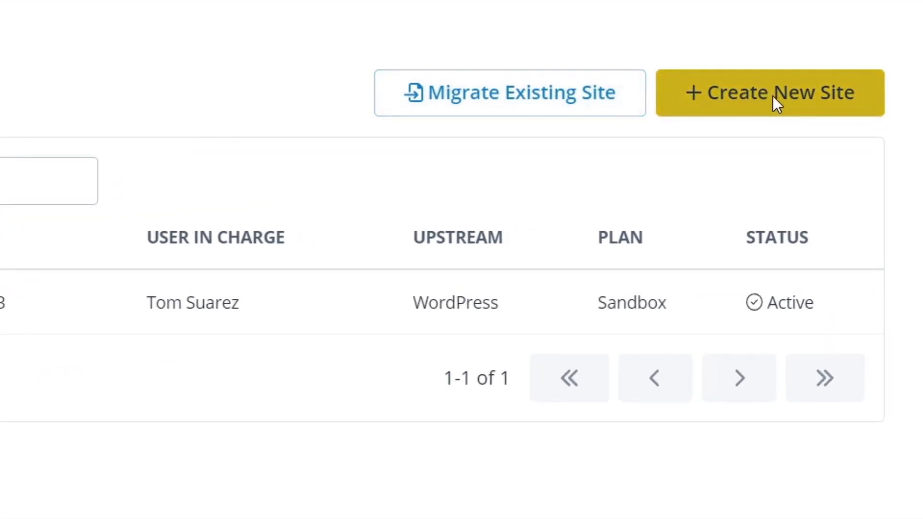
- Open the techexpresstuts site's Dev dashboard and switch to its WordPress admin
left_click(768, 92)
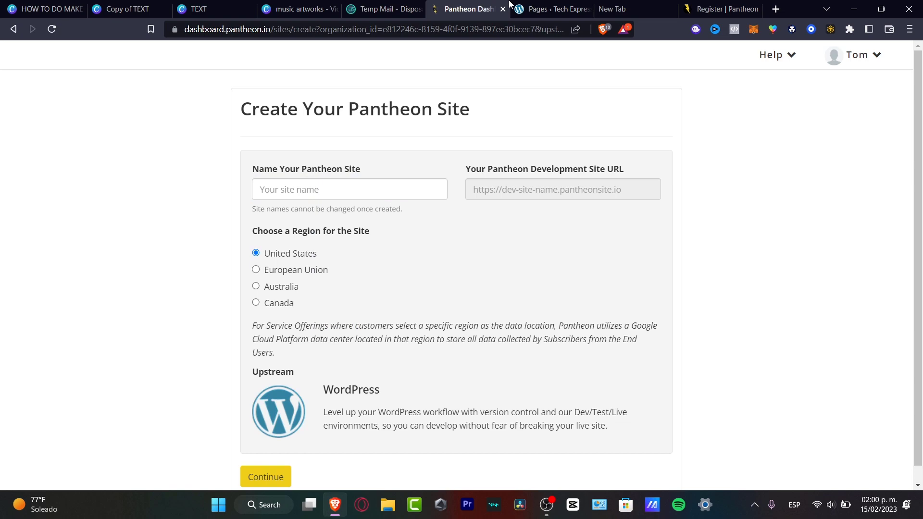
left_click(265, 477)
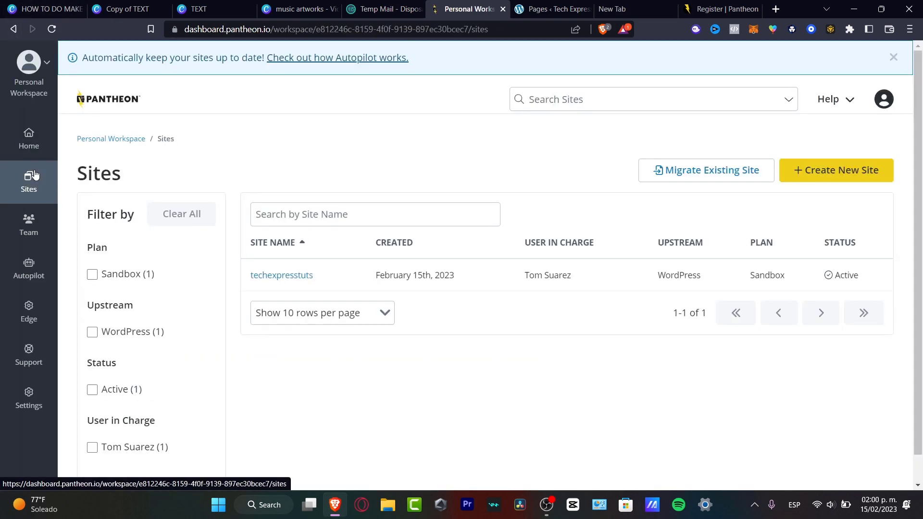
left_click(282, 274)
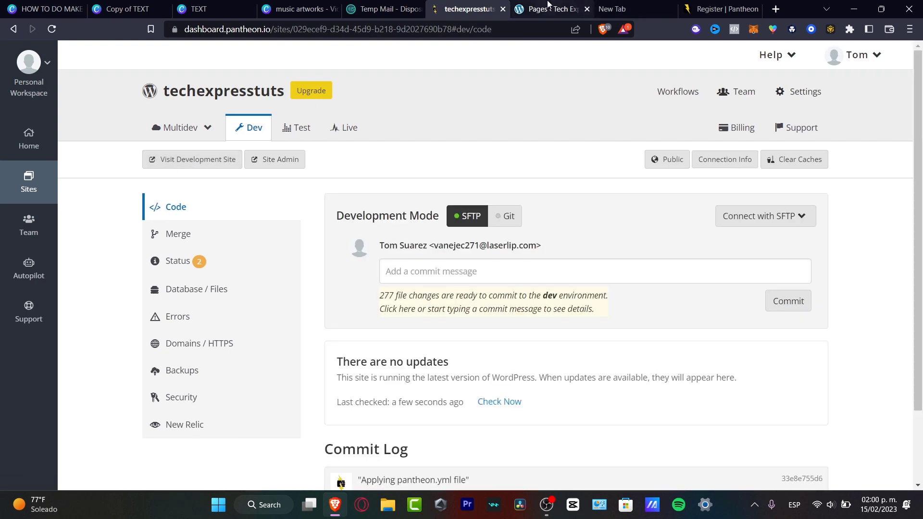
left_click(547, 8)
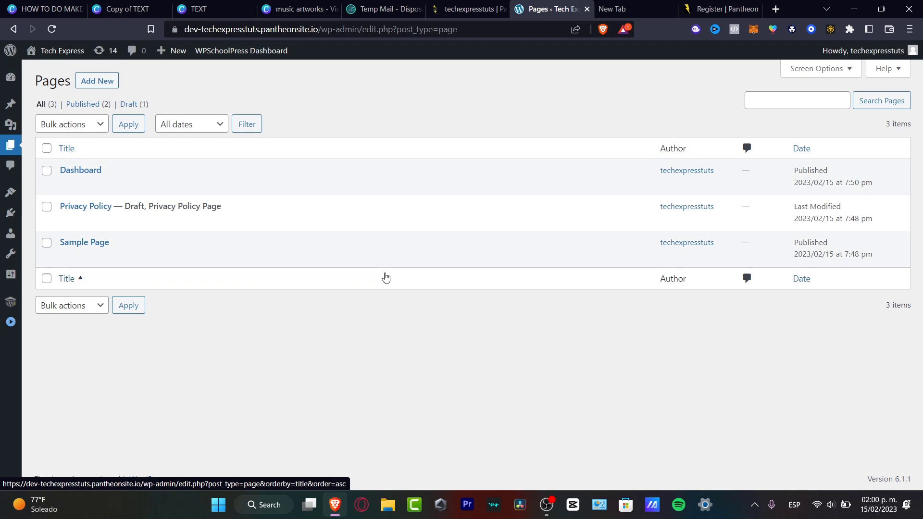
mouse_move(313, 278)
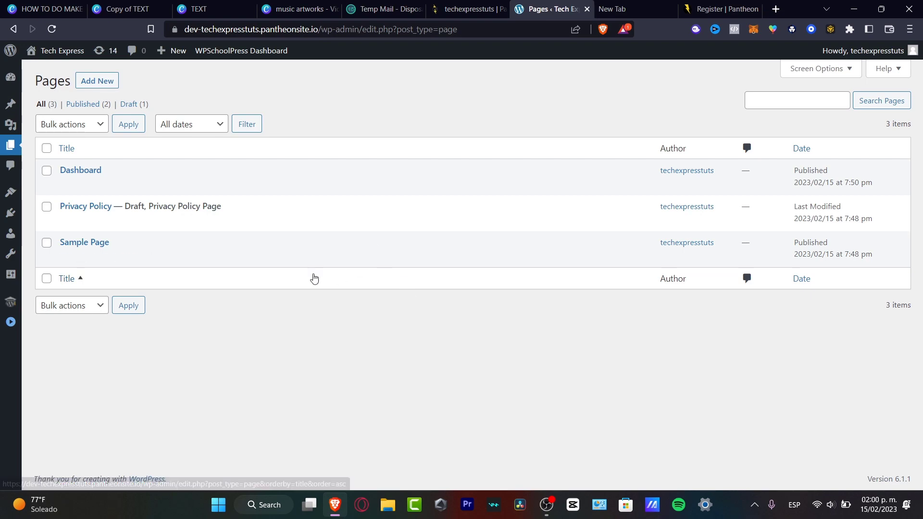
mouse_move(9, 212)
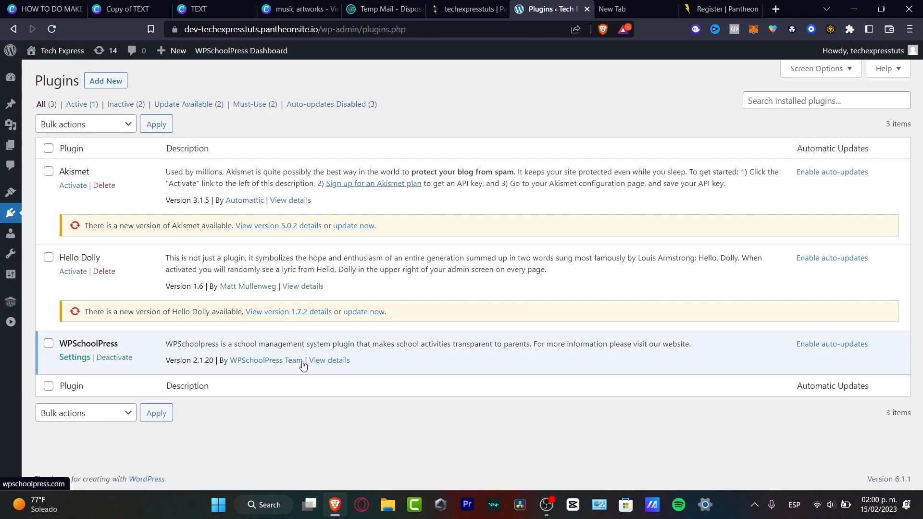
mouse_move(139, 200)
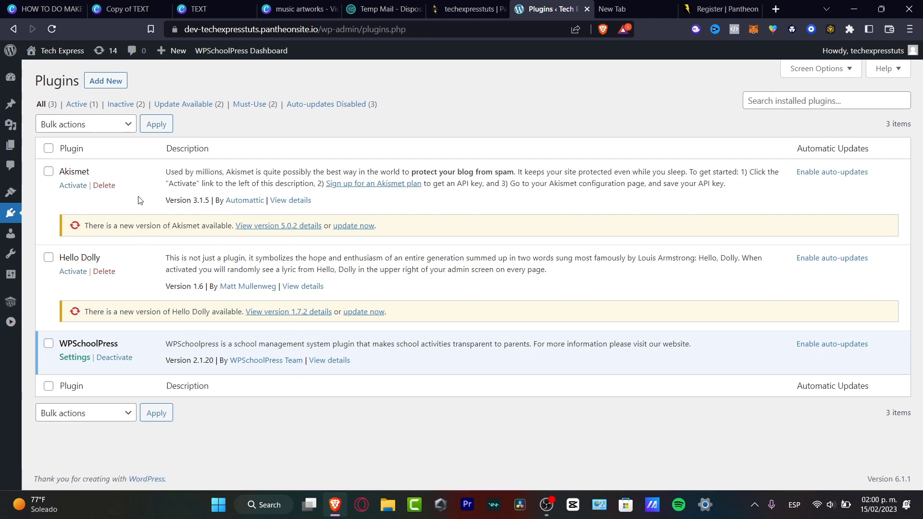
- Search the plugin directory for 'taxi' and install WP Ride Booking
left_click(105, 81)
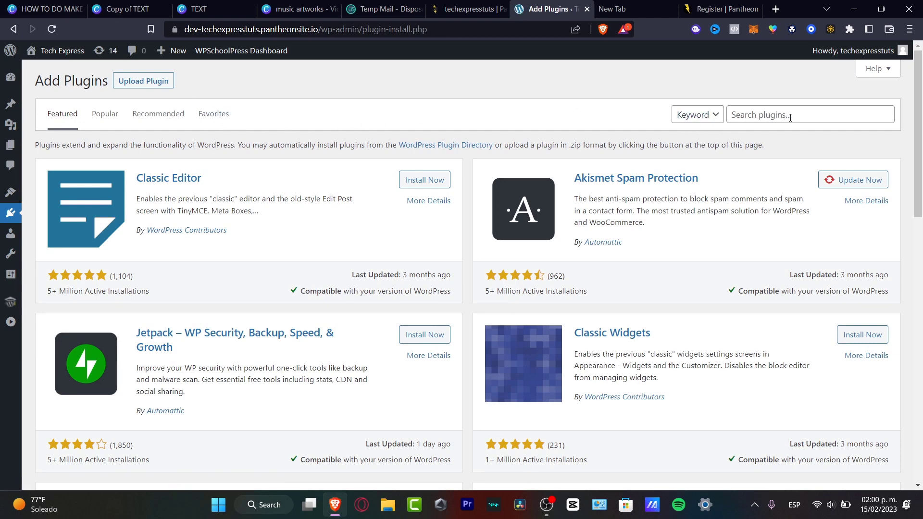
type("t")
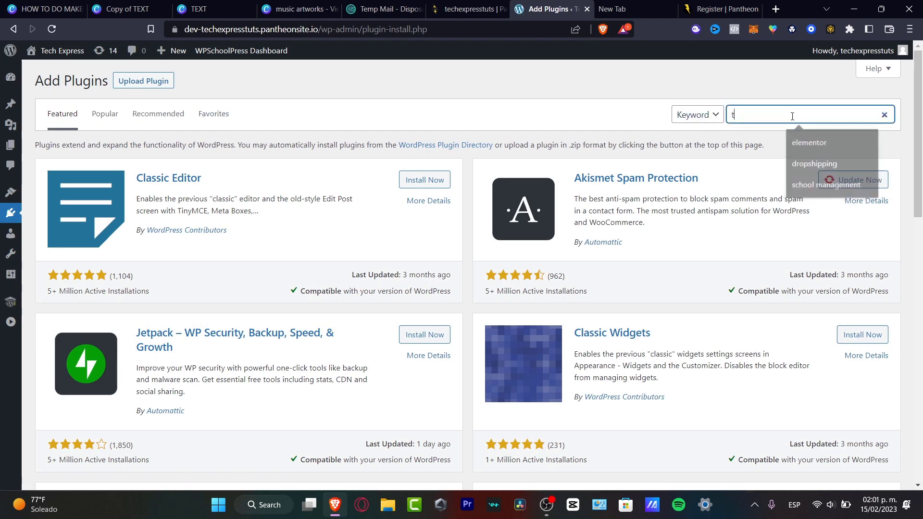
type("axi")
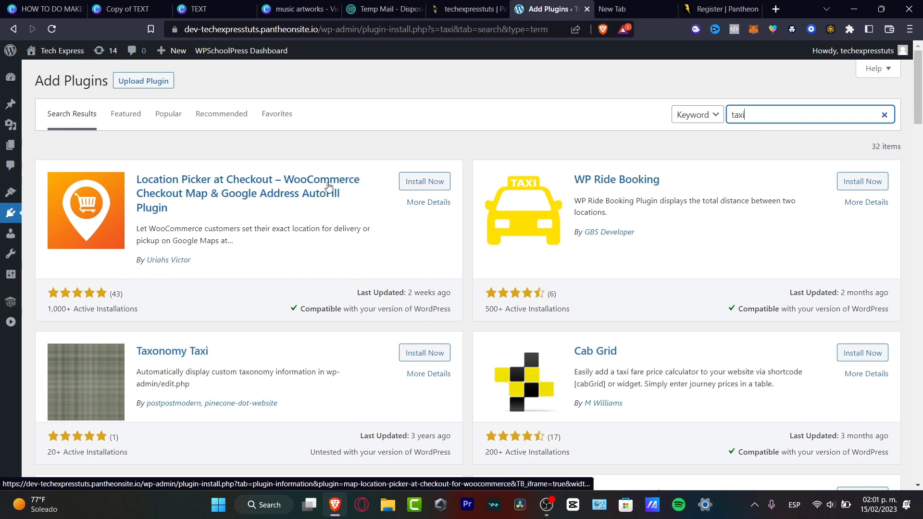
mouse_move(412, 259)
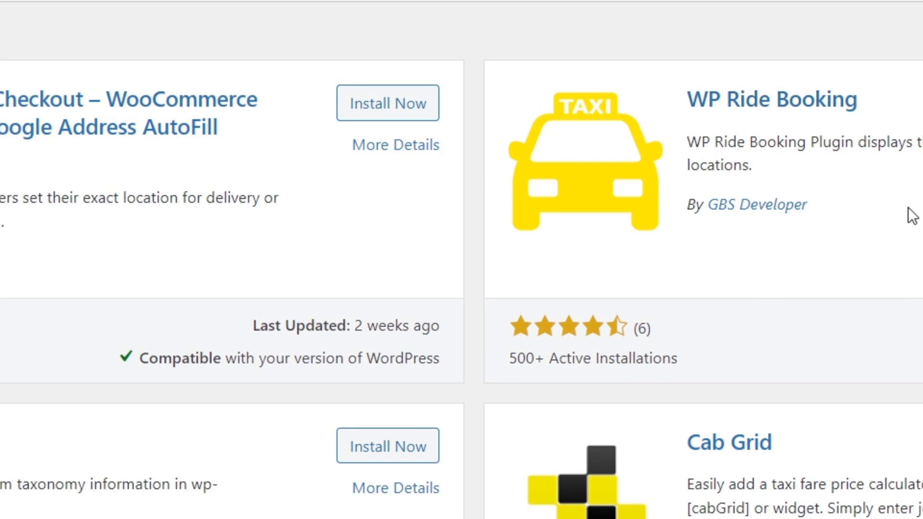
left_click(856, 180)
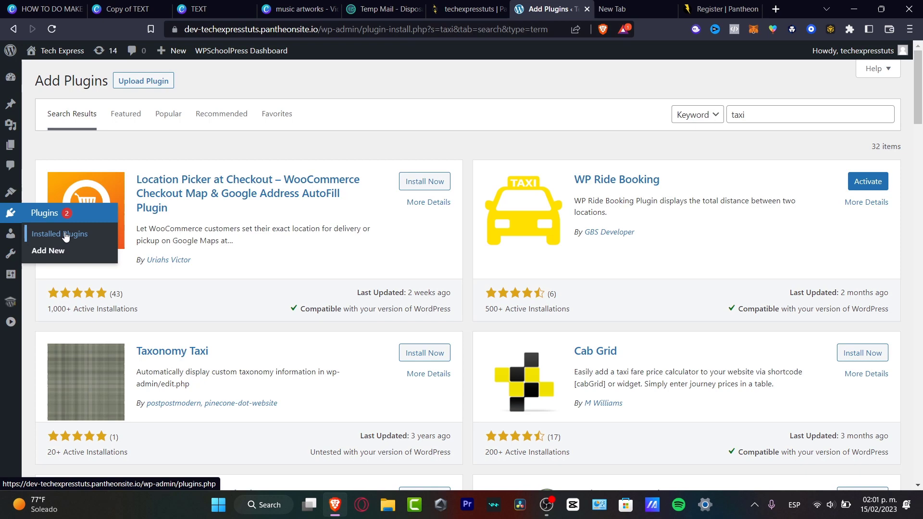
- Show the installed plugins list with WP Ride Booking 2.2 present
left_click(58, 233)
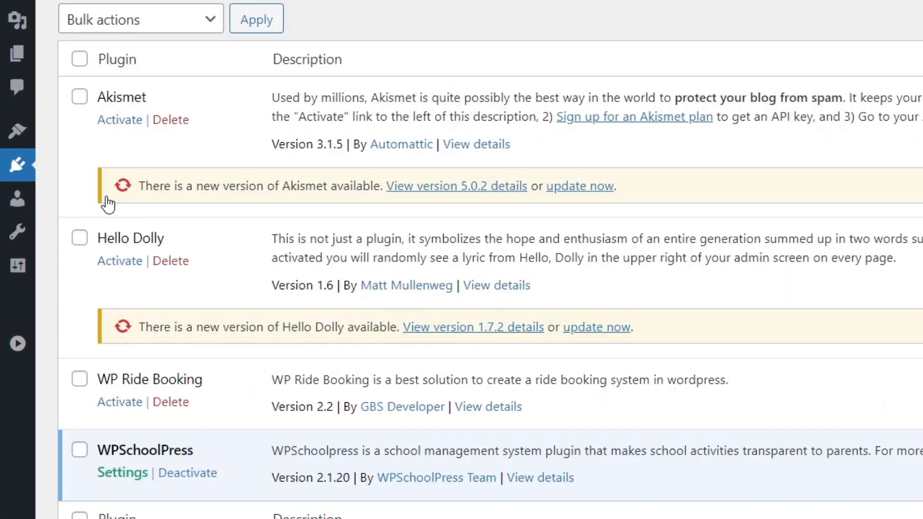
scroll("down", 3)
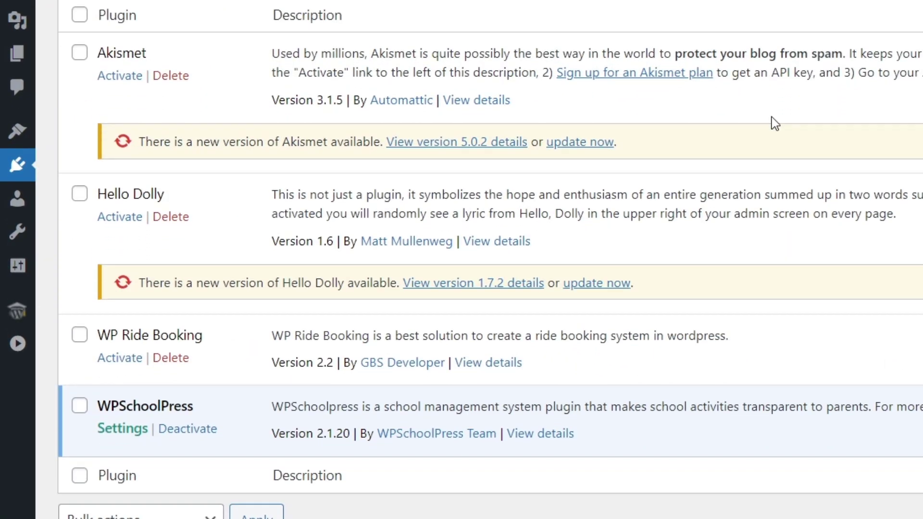
mouse_move(134, 365)
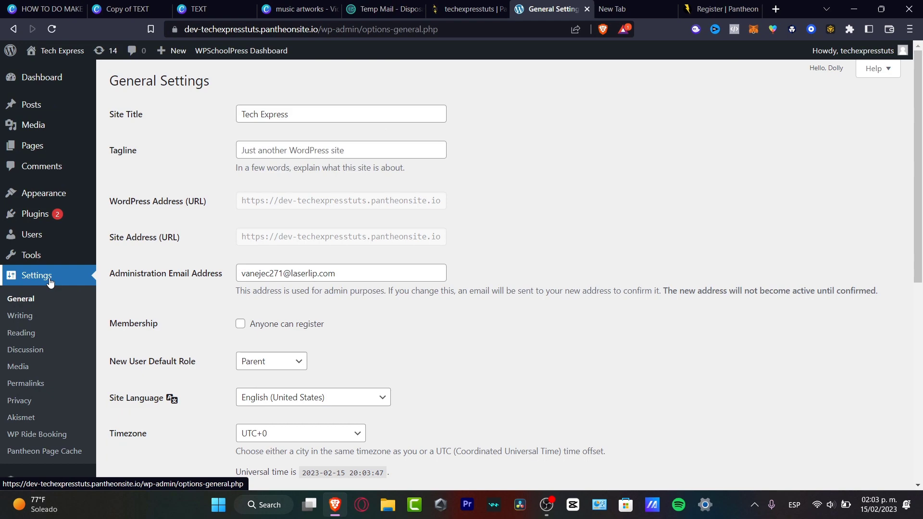
- Set WP Ride Booking's Payment Mode to Live and review the PayPal, rate and button text fields
scroll("down", 3)
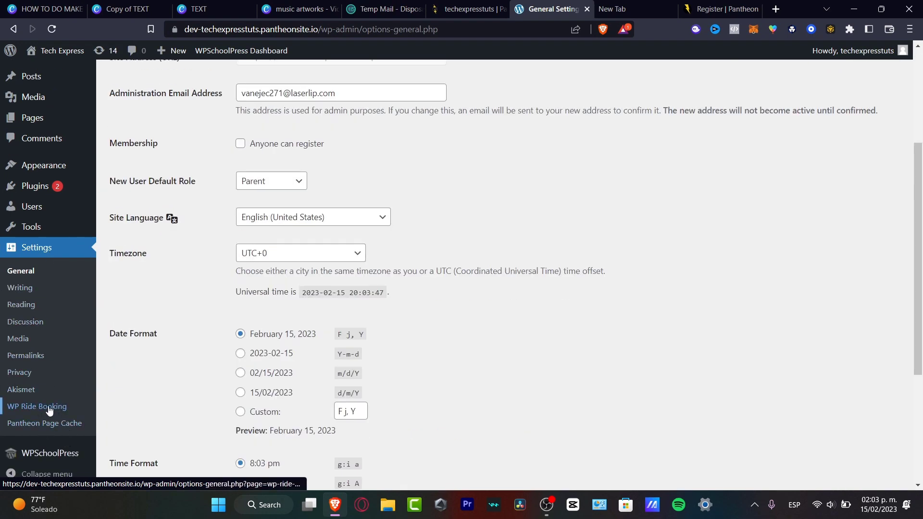
left_click(36, 405)
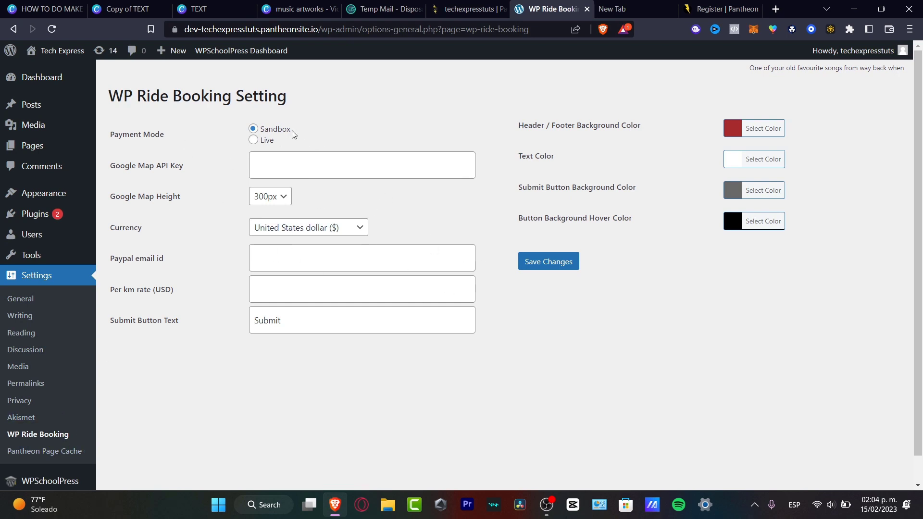
left_click(253, 140)
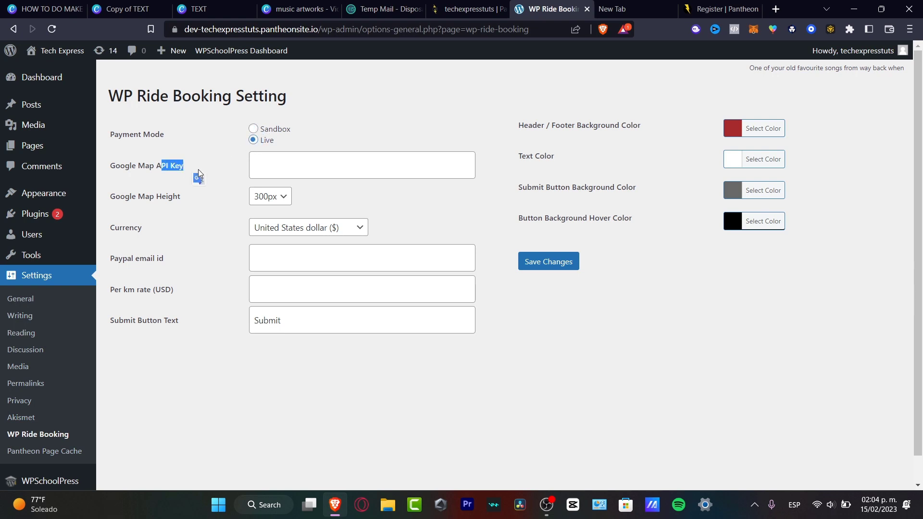
left_click(362, 164)
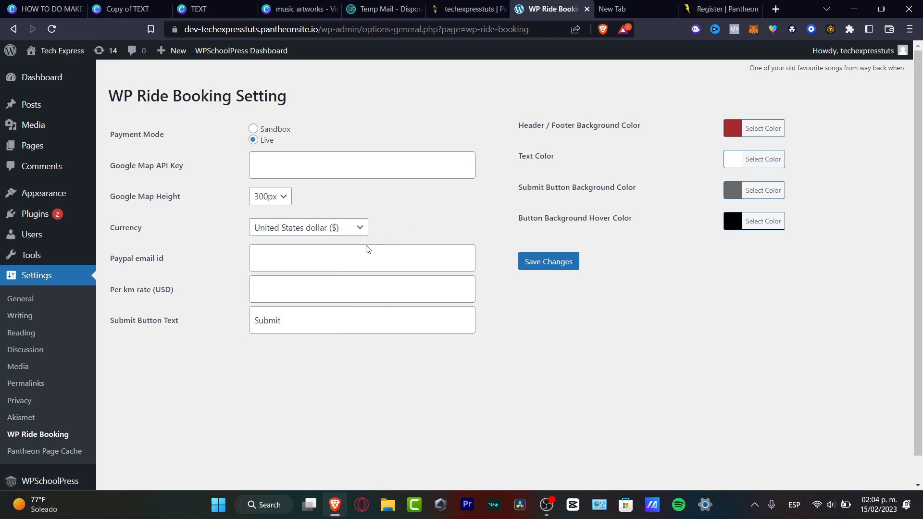
left_click(361, 258)
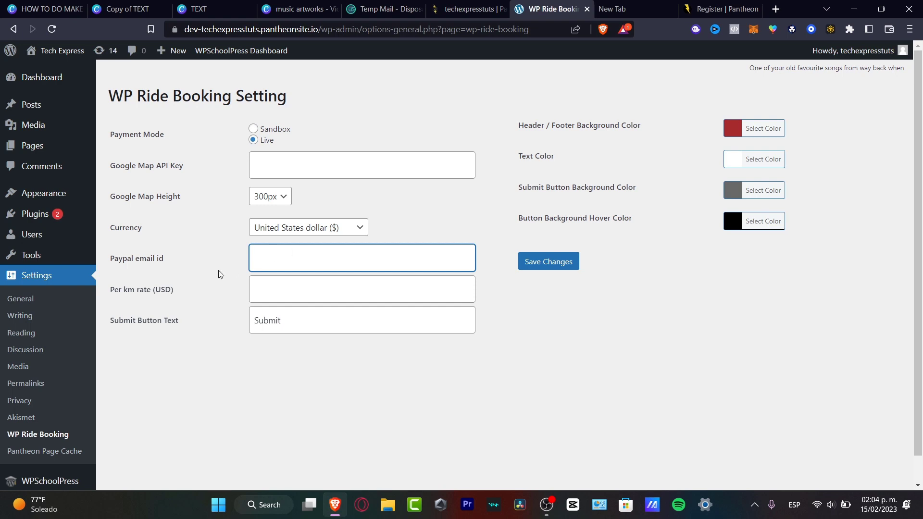
left_click(362, 289)
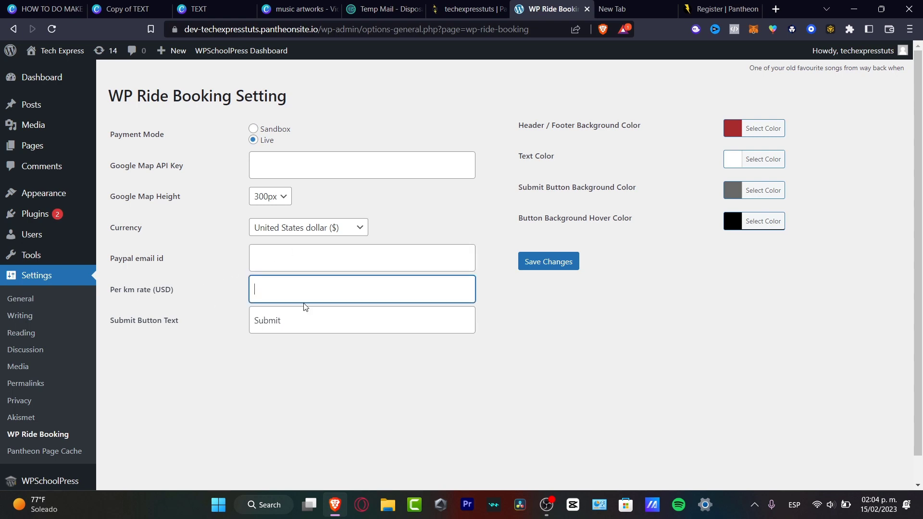
left_click(361, 320)
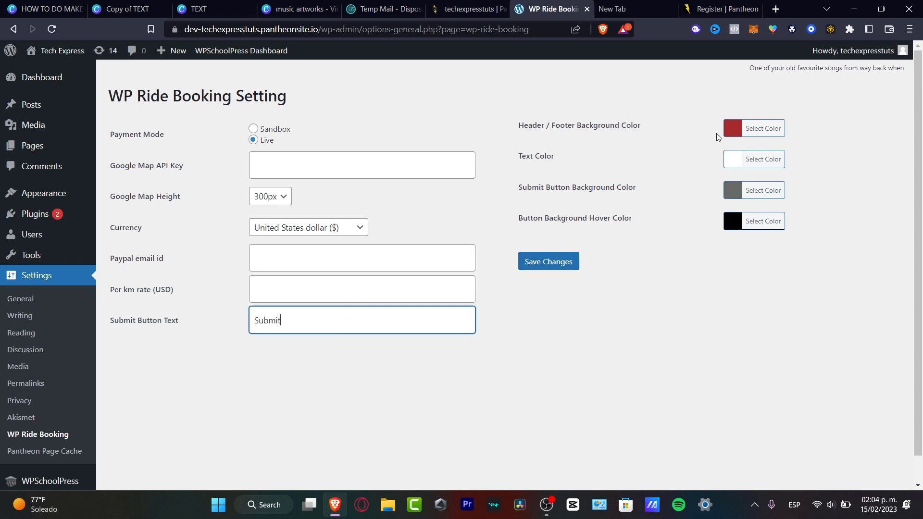
mouse_move(536, 487)
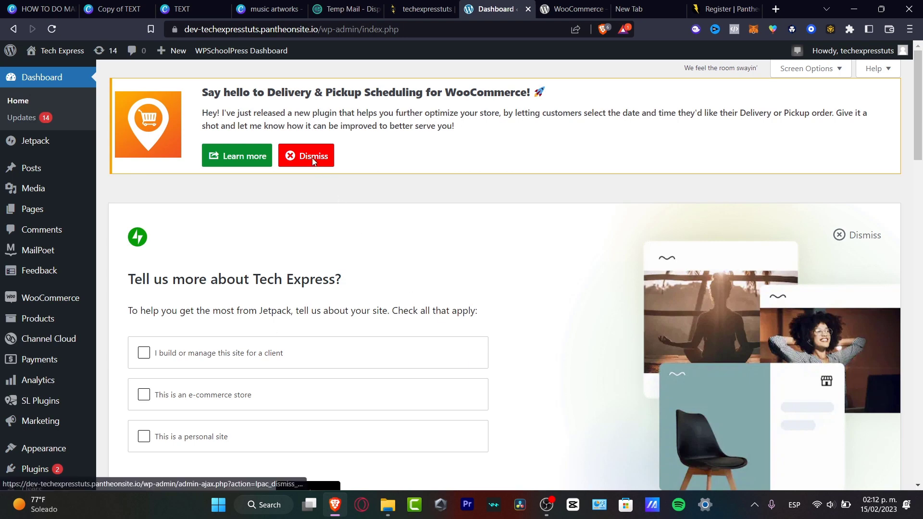
- Dismiss the scheduling notice and advance the Location Picker at Checkout settings tour
left_click(305, 155)
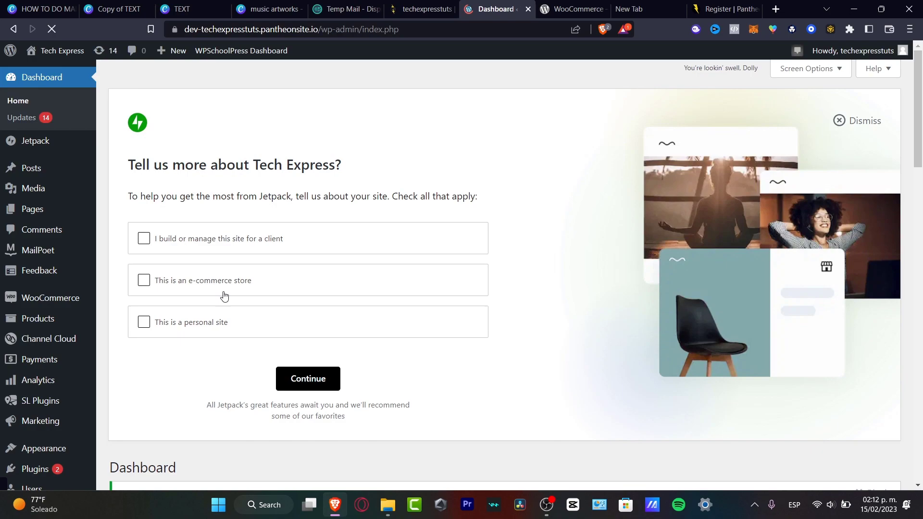
left_click(144, 322)
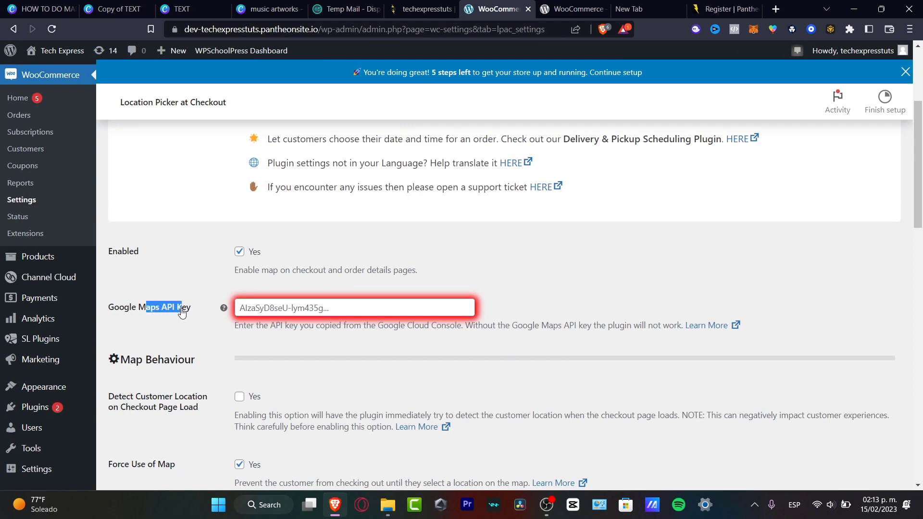
left_click(353, 308)
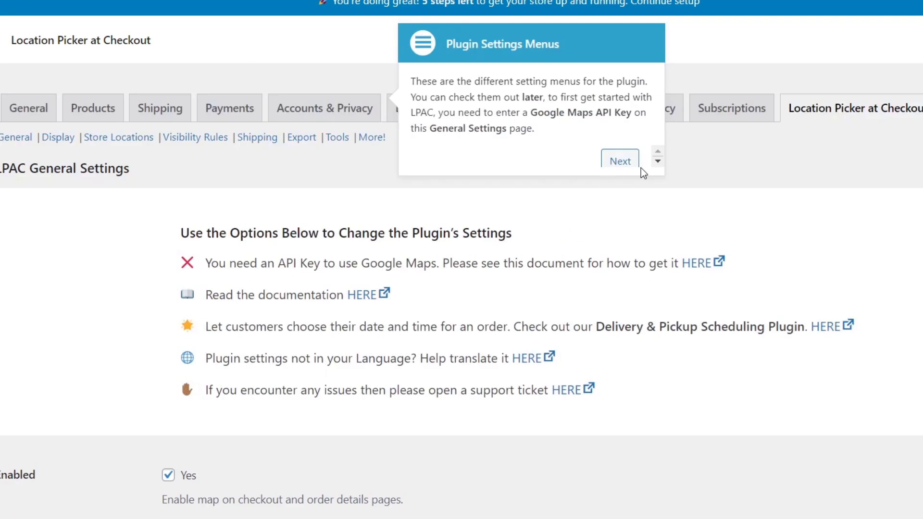
left_click(619, 161)
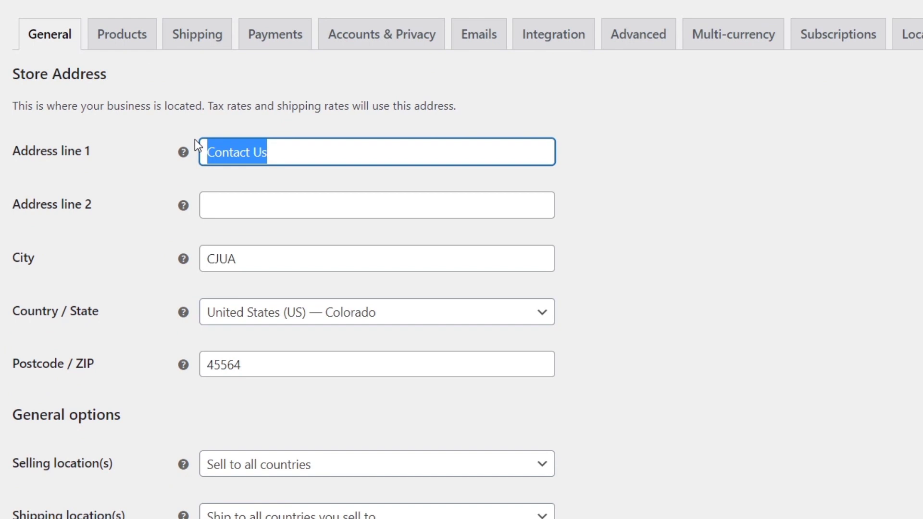
- Set the store address to STREE 1, city NEW YORK, selling to specific countries only
type("STREE 1")
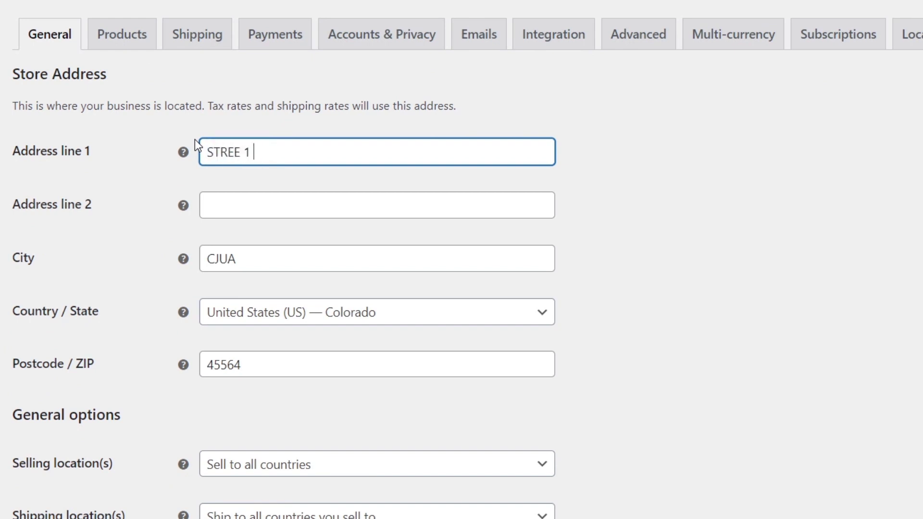
double_click(219, 258)
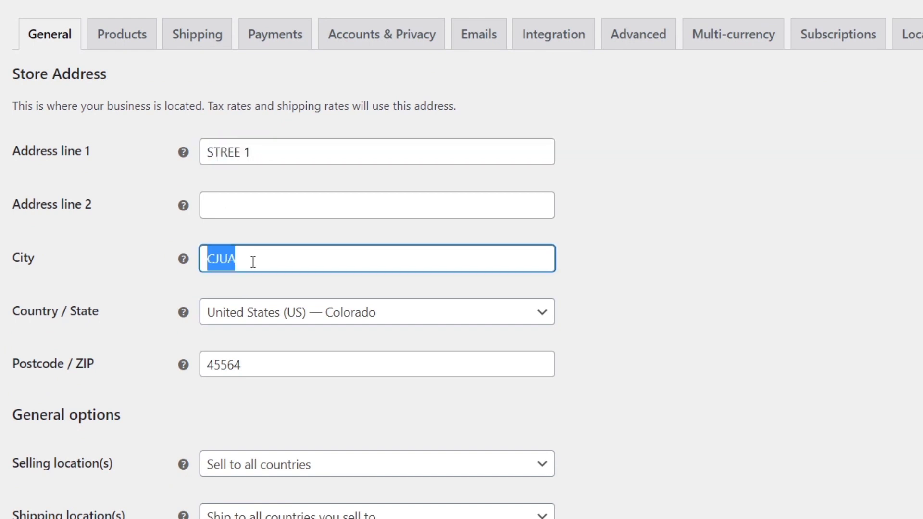
type("NEW YO")
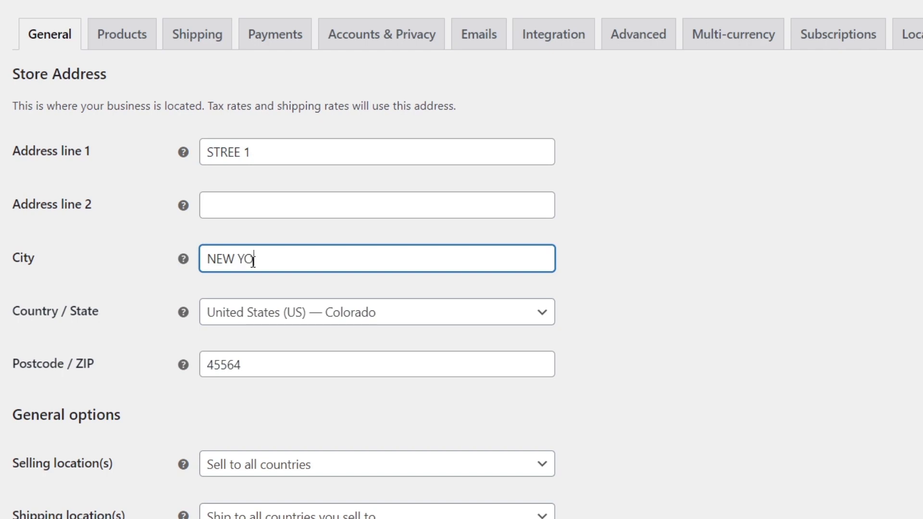
scroll("down", 3)
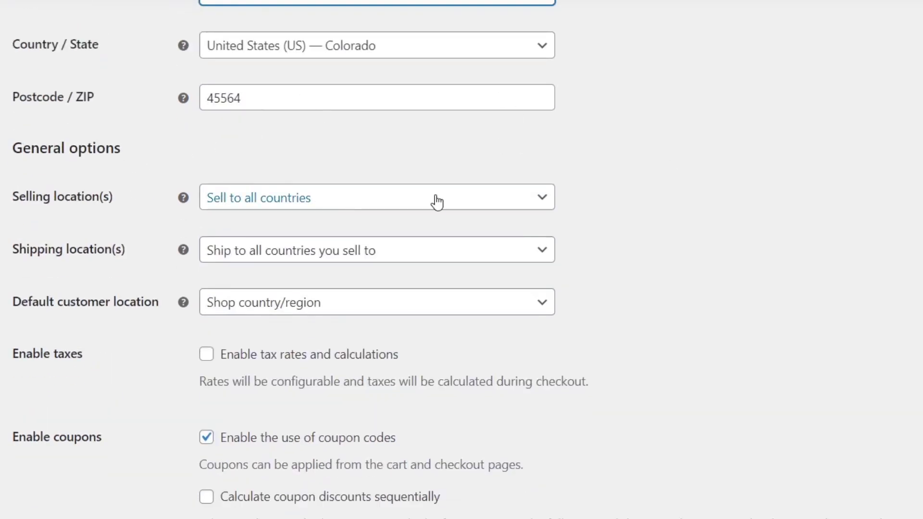
left_click(377, 197)
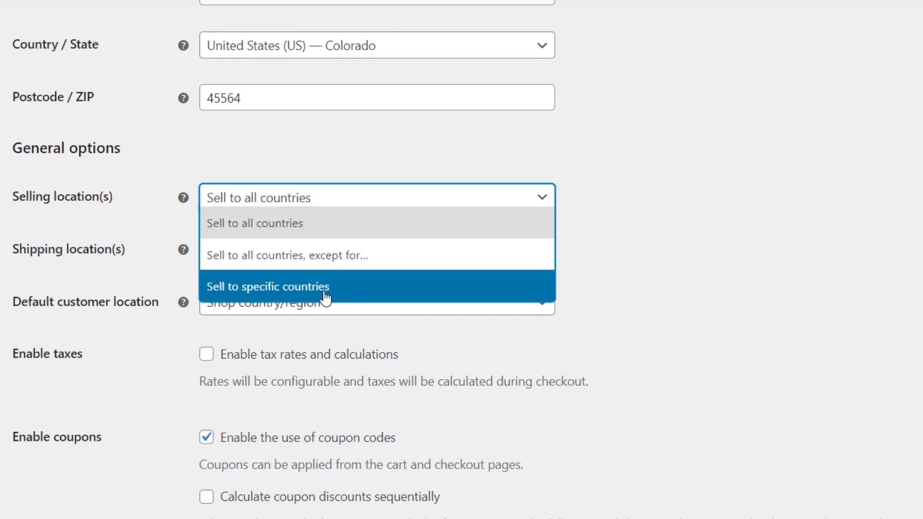
left_click(267, 286)
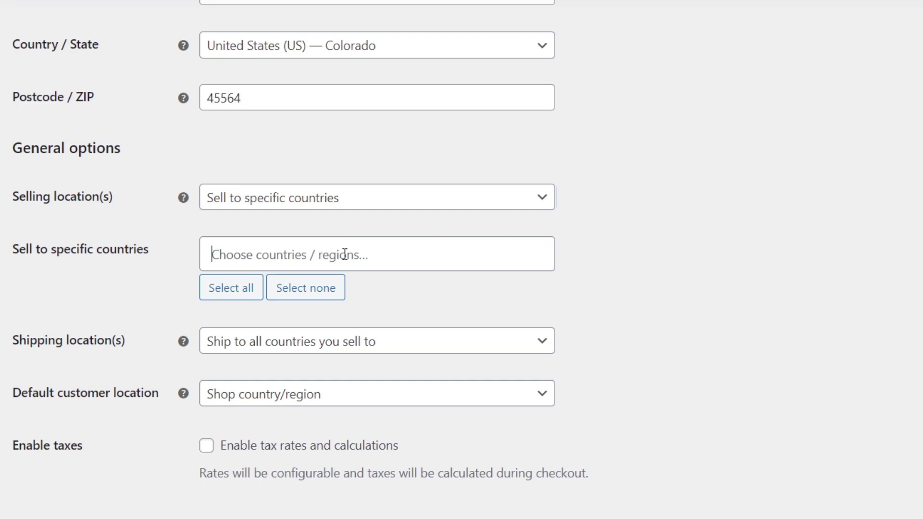
type("ew")
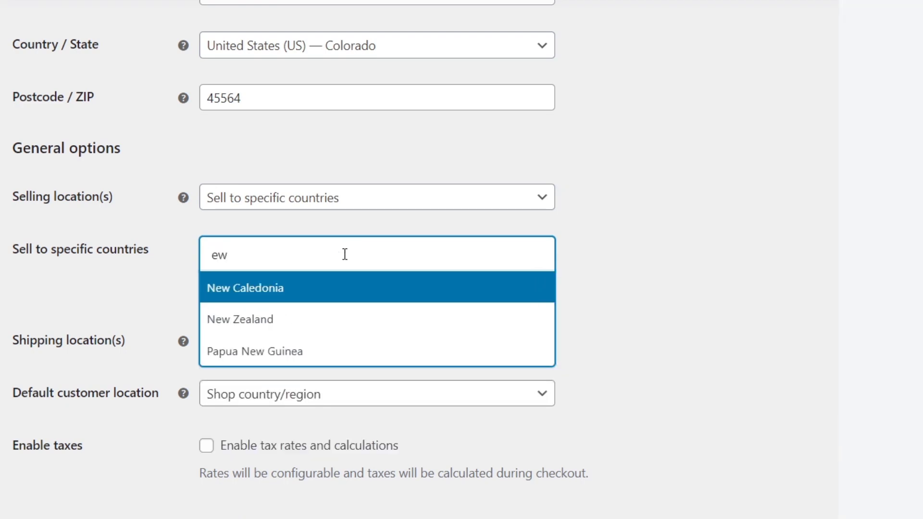
- Enable tax calculations and sequential coupon discounts, then save the general settings
scroll("down", 3)
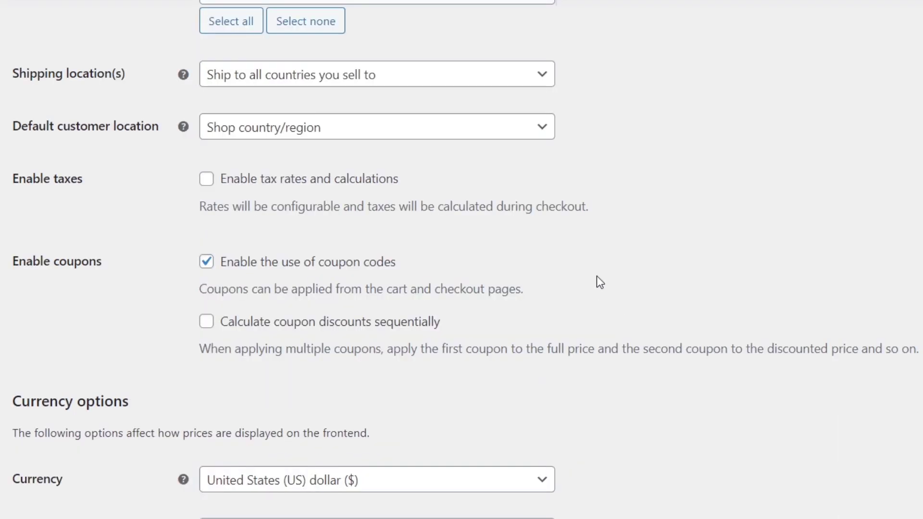
left_click(205, 179)
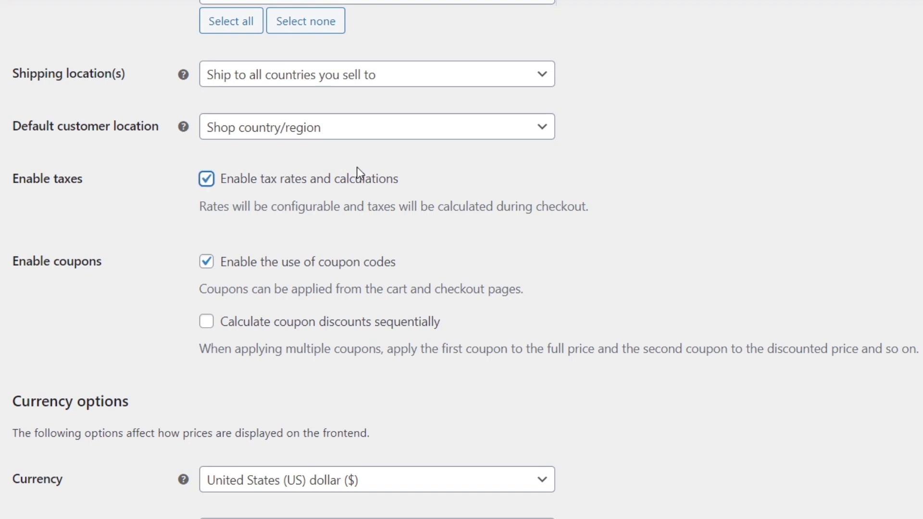
mouse_move(376, 211)
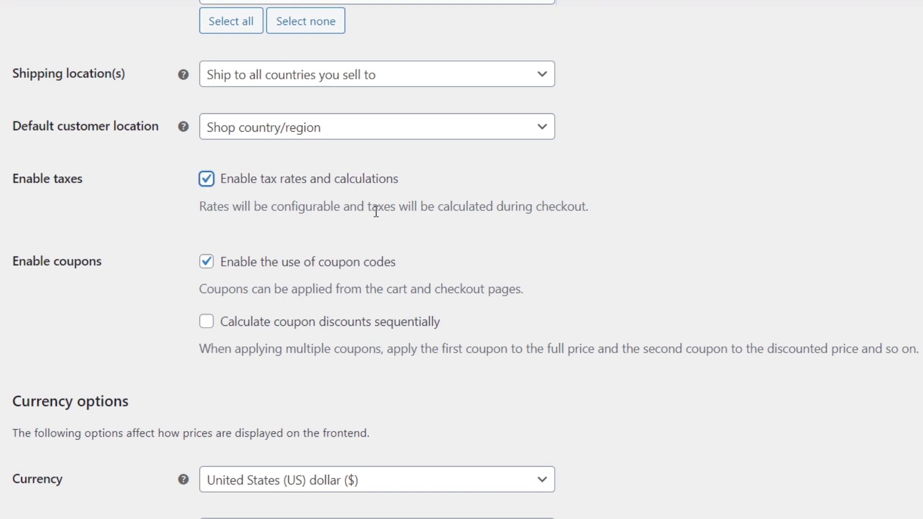
mouse_move(379, 268)
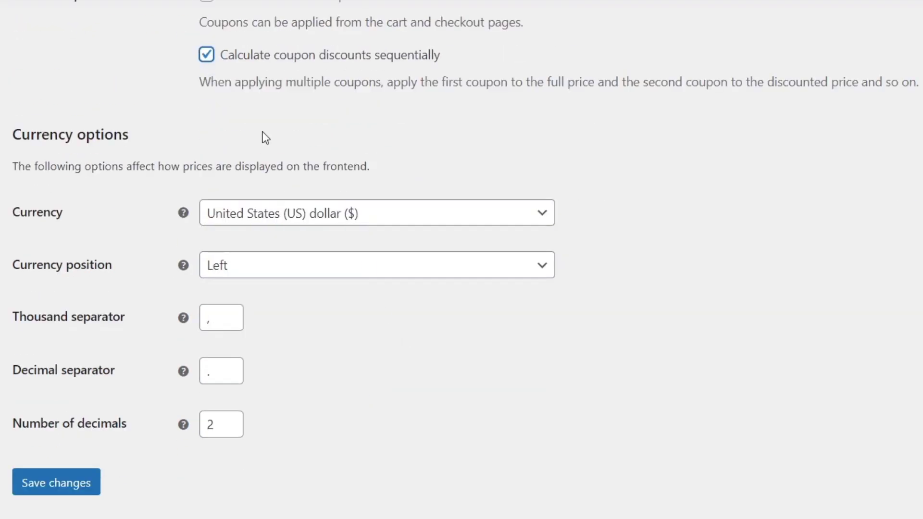
mouse_move(394, 222)
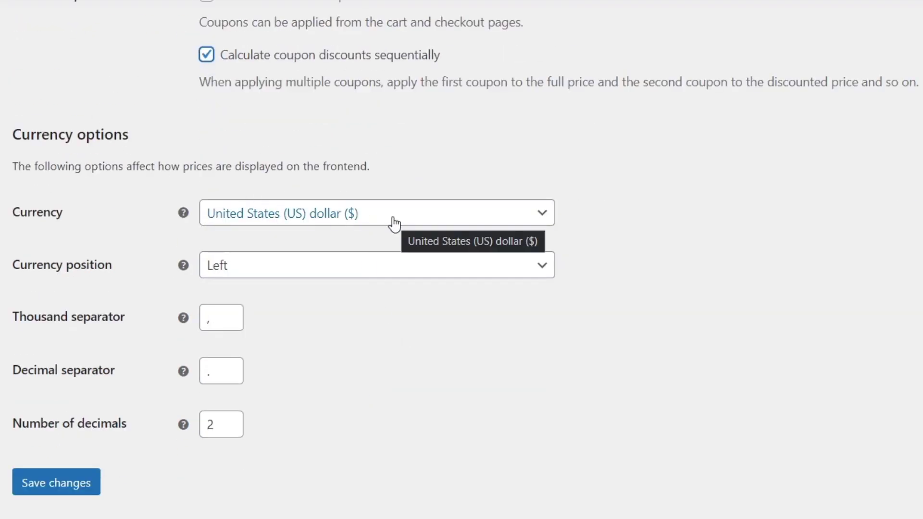
mouse_move(374, 229)
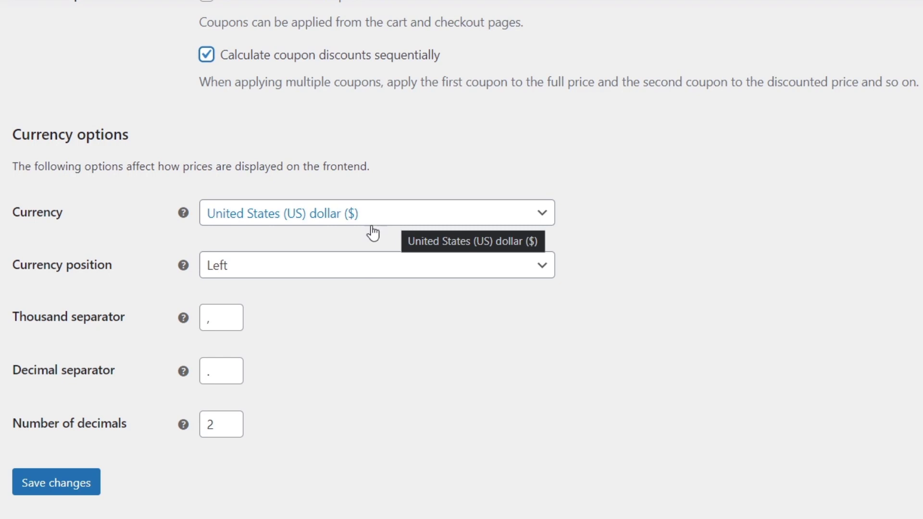
left_click(377, 264)
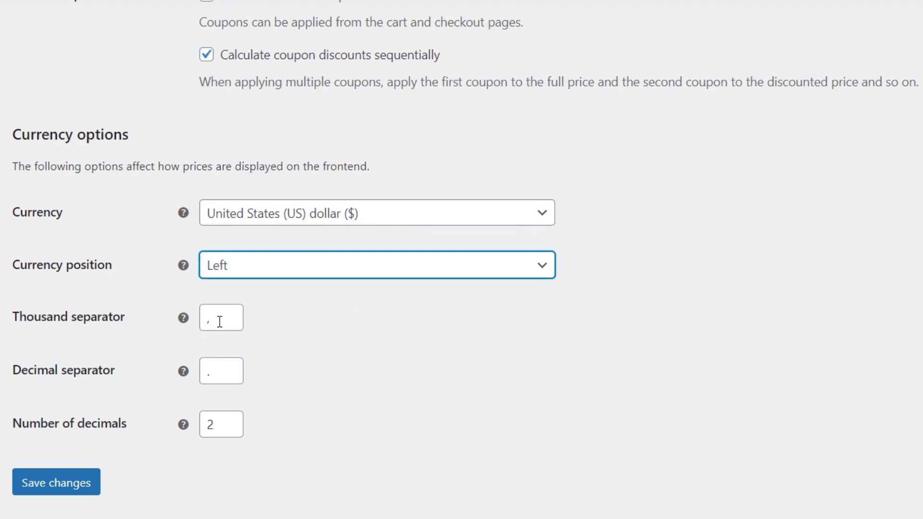
scroll("down", 3)
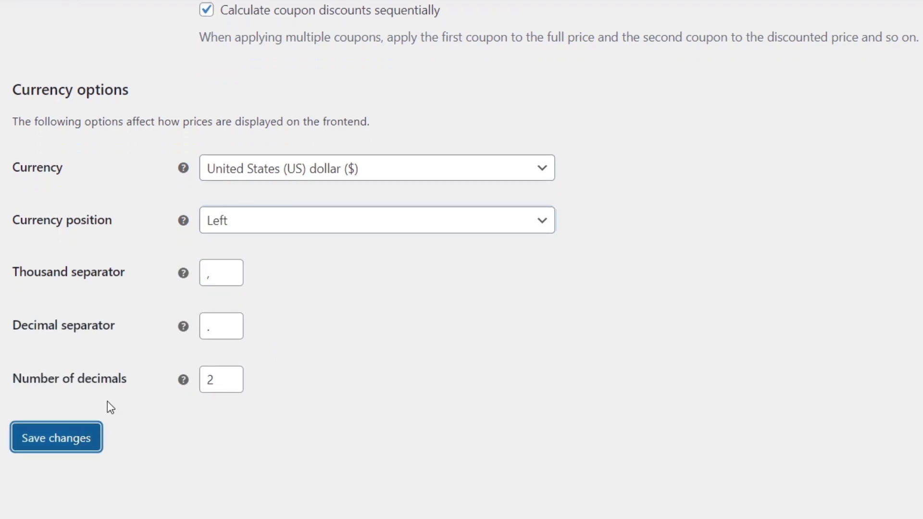
left_click(57, 436)
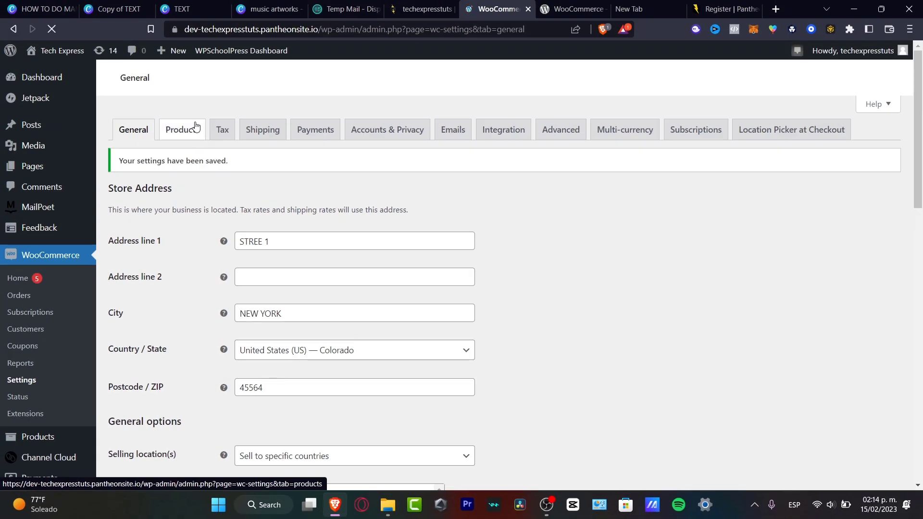
- View the WooCommerce Products settings, keeping Shop as the shop page
left_click(182, 129)
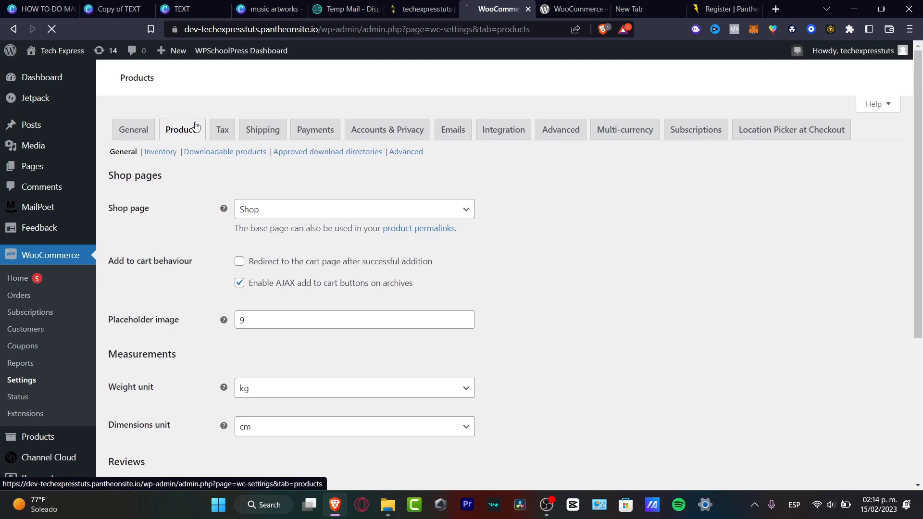
left_click(354, 208)
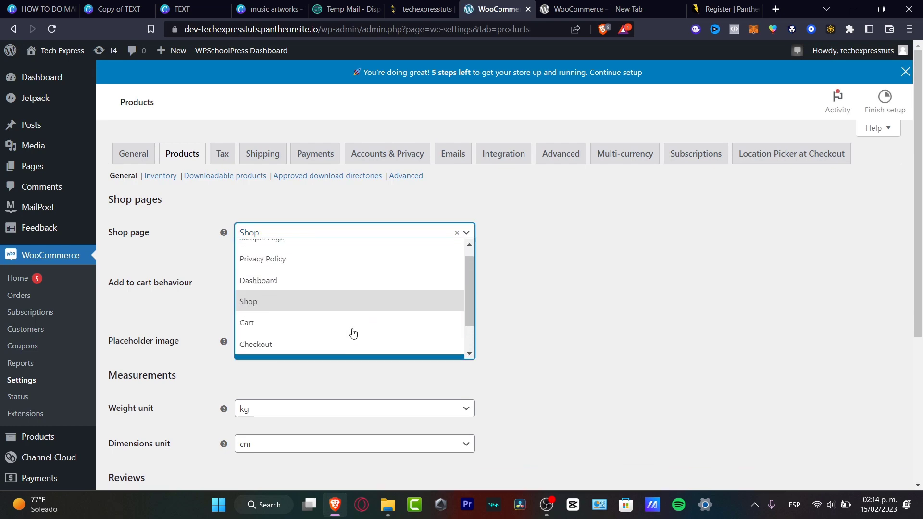
left_click(248, 301)
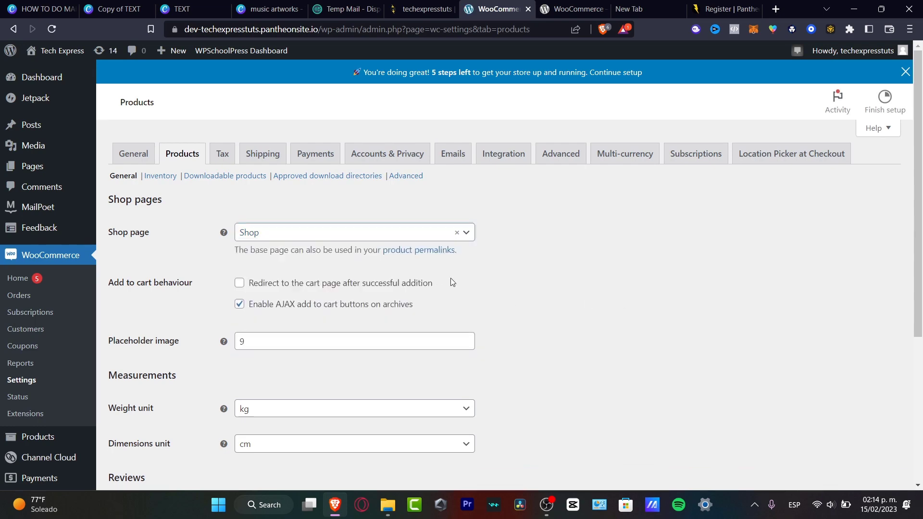
scroll("down", 3)
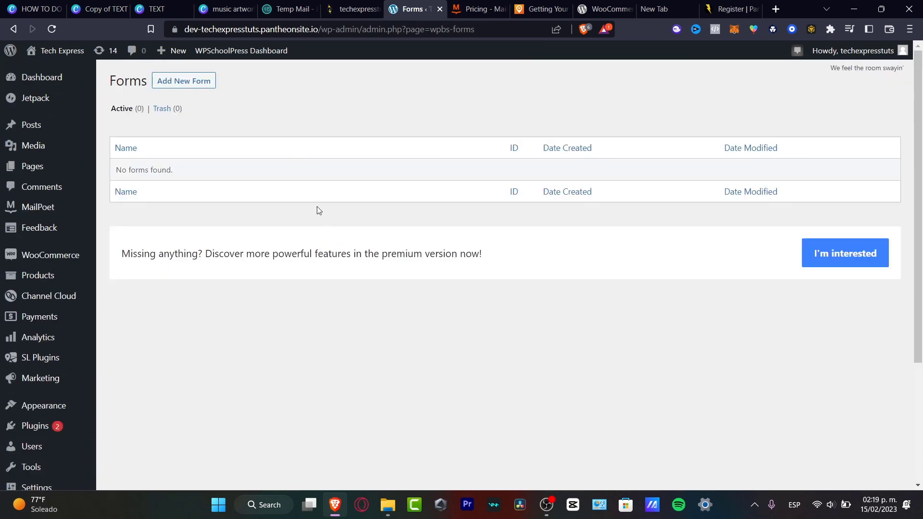
- Create a new booking form named 'Dan Thomas' and open its editor
left_click(182, 81)
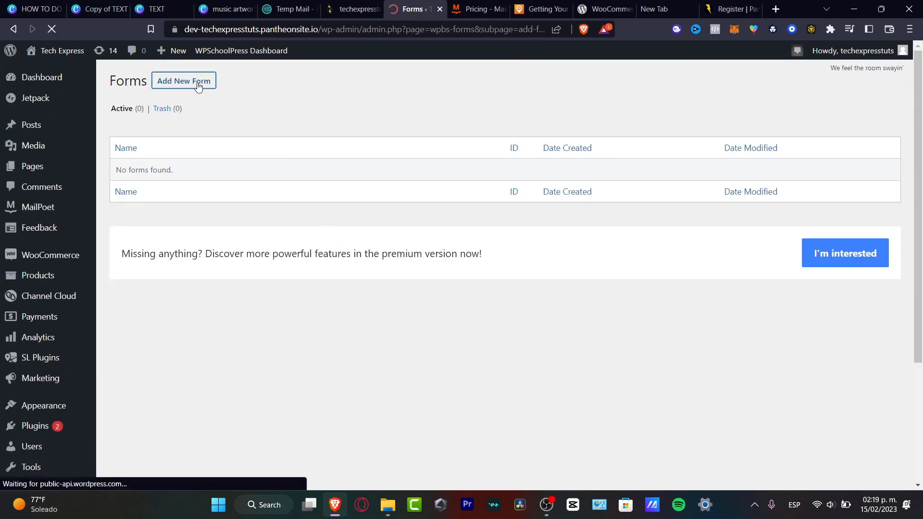
left_click(183, 81)
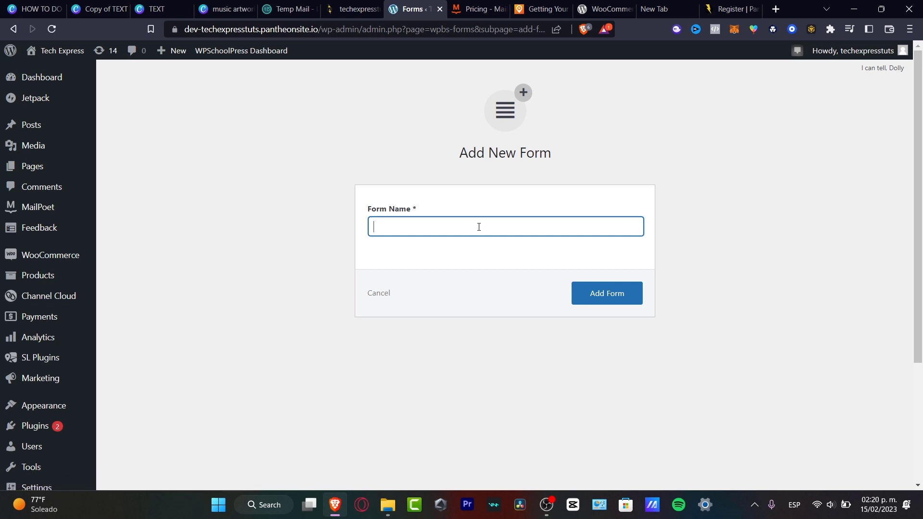
type("D")
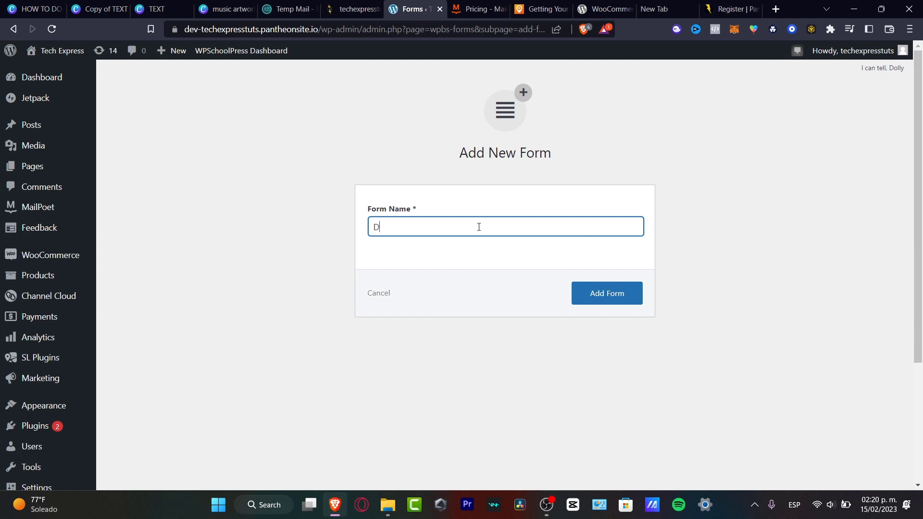
type("an Thomas")
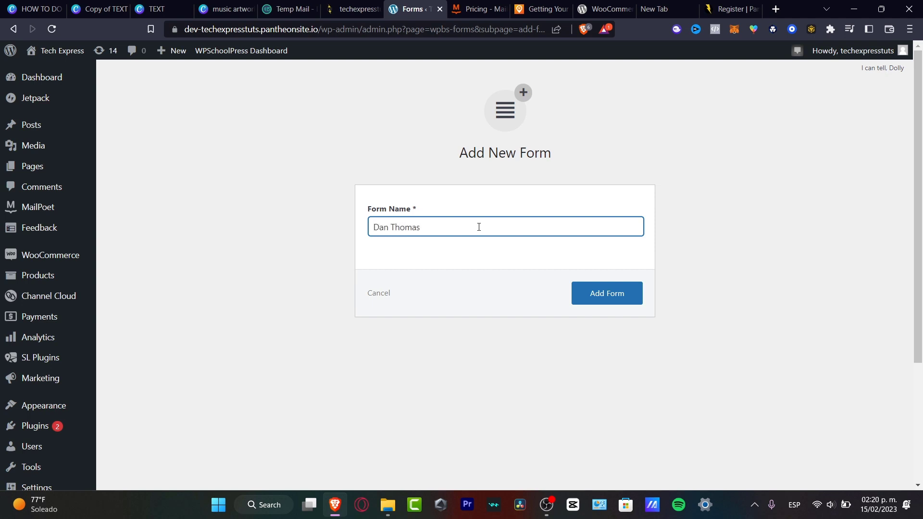
left_click(605, 293)
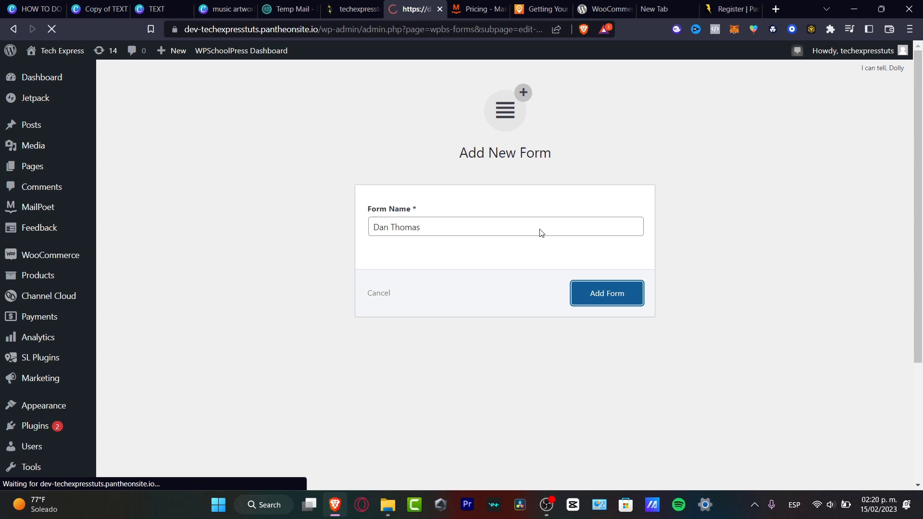
left_click(605, 293)
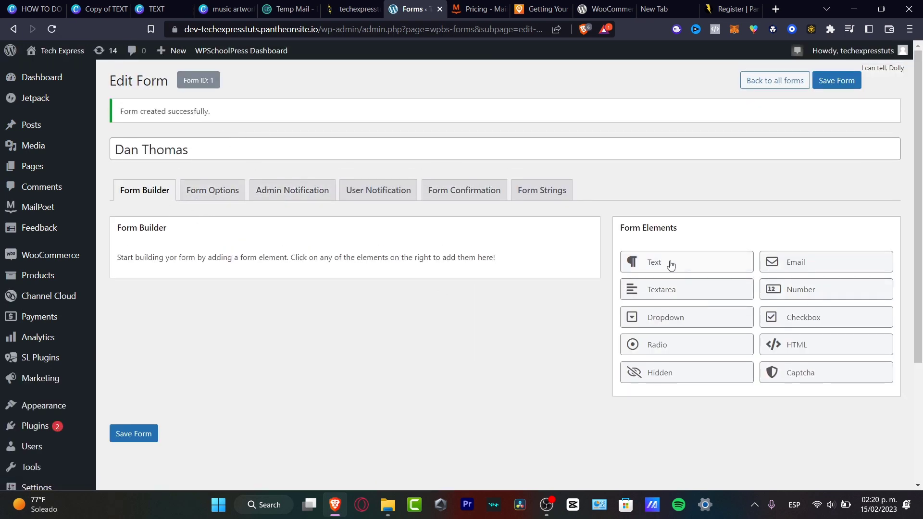
mouse_move(700, 329)
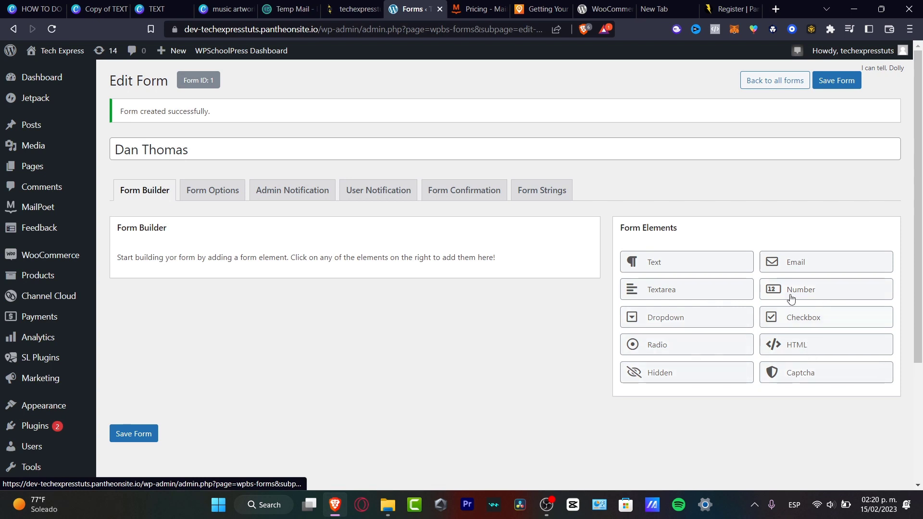
- Add email, text and number fields and label the first text field for the full name
left_click(824, 261)
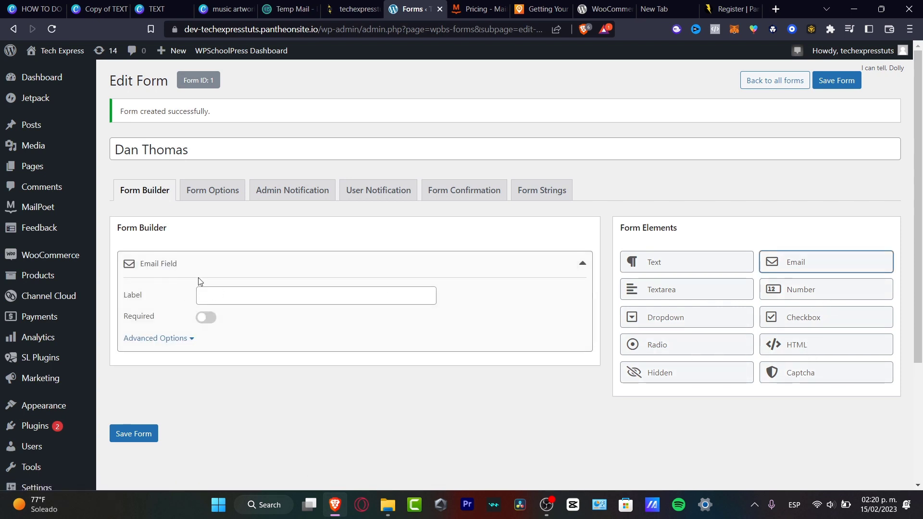
left_click(685, 262)
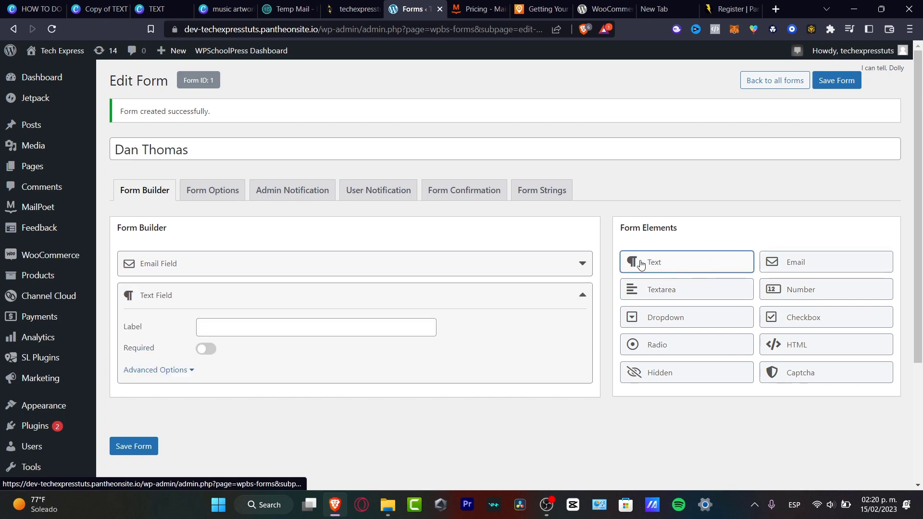
left_click(825, 289)
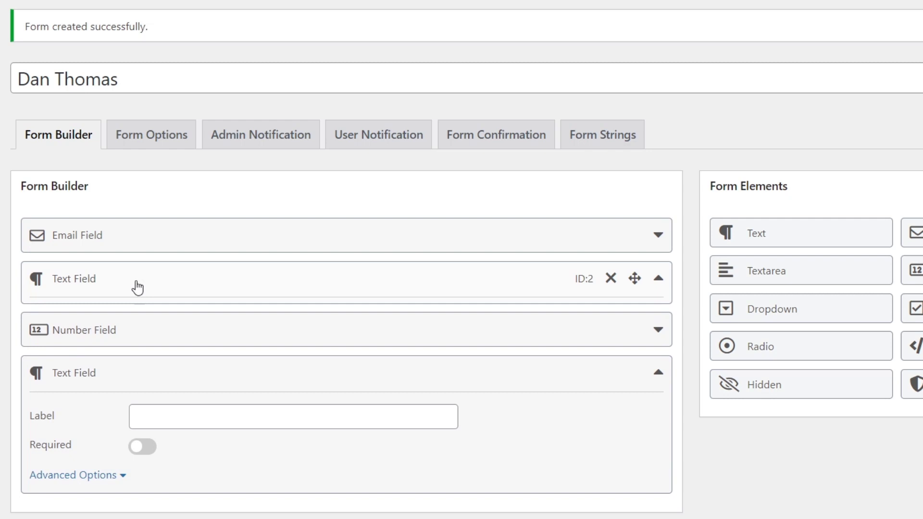
double_click(73, 278)
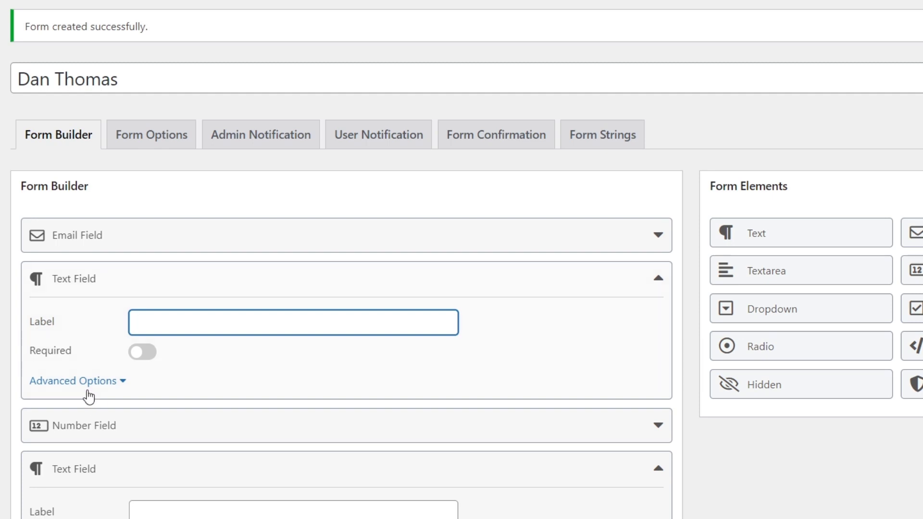
left_click(72, 380)
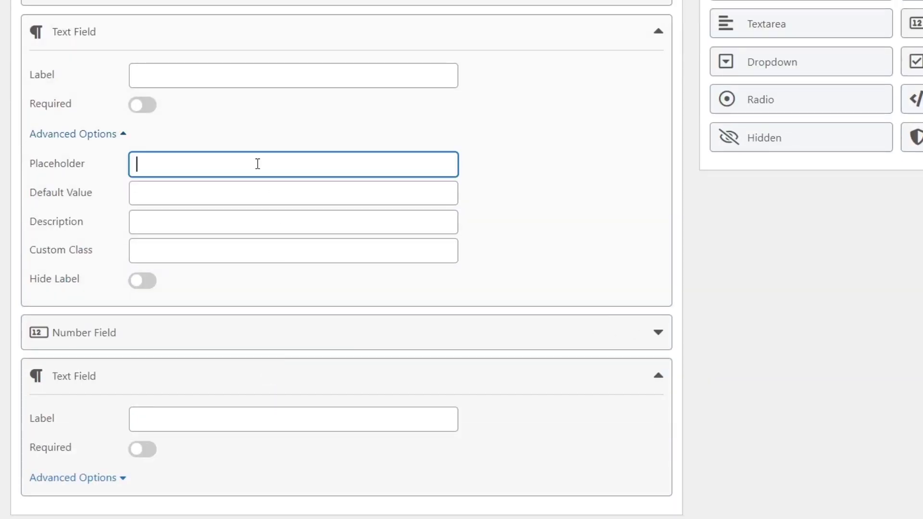
type("Number")
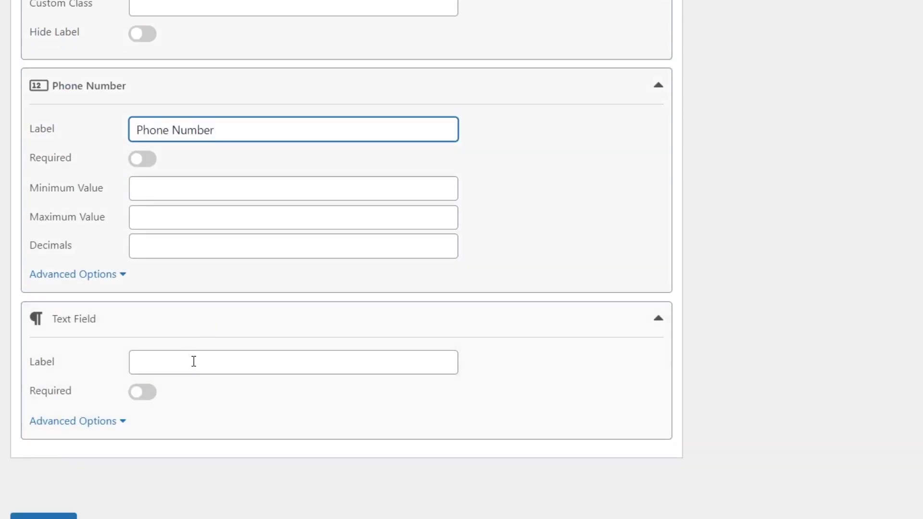
- Label the remaining fields Address and Number of passengers
left_click(294, 362)
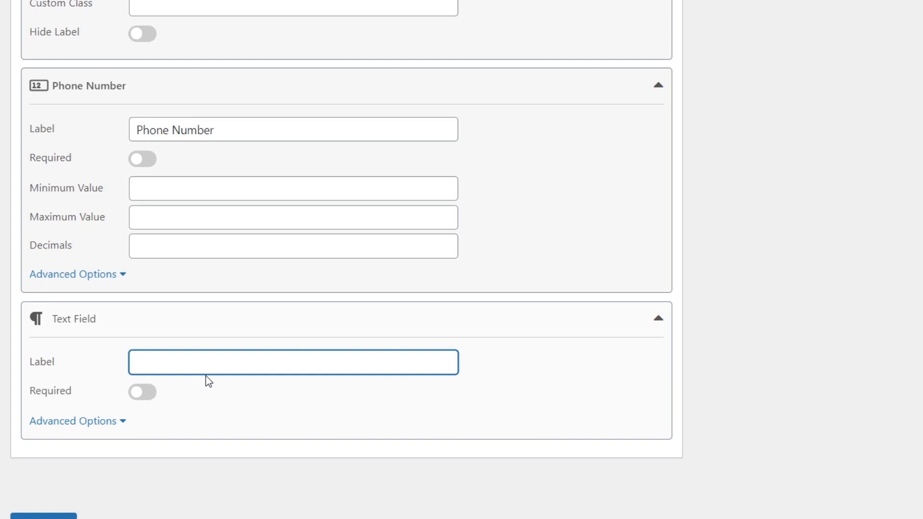
type("Address")
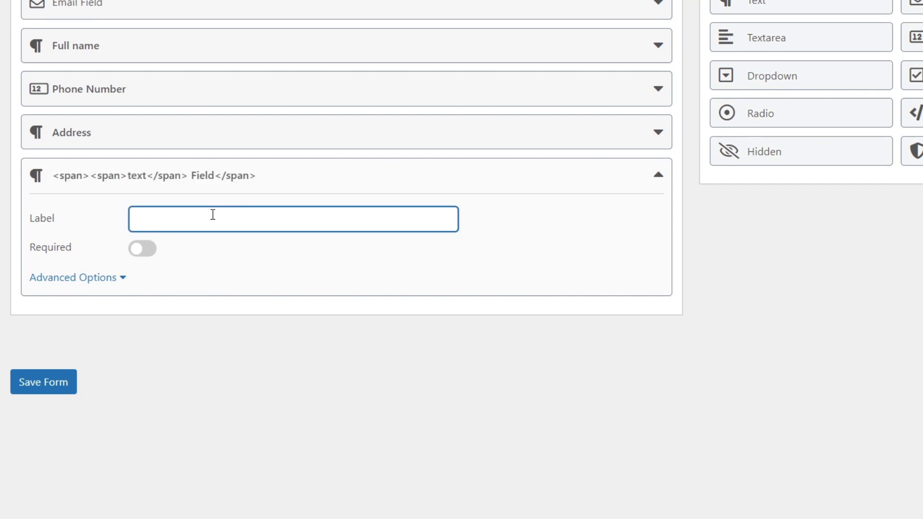
type("Number of")
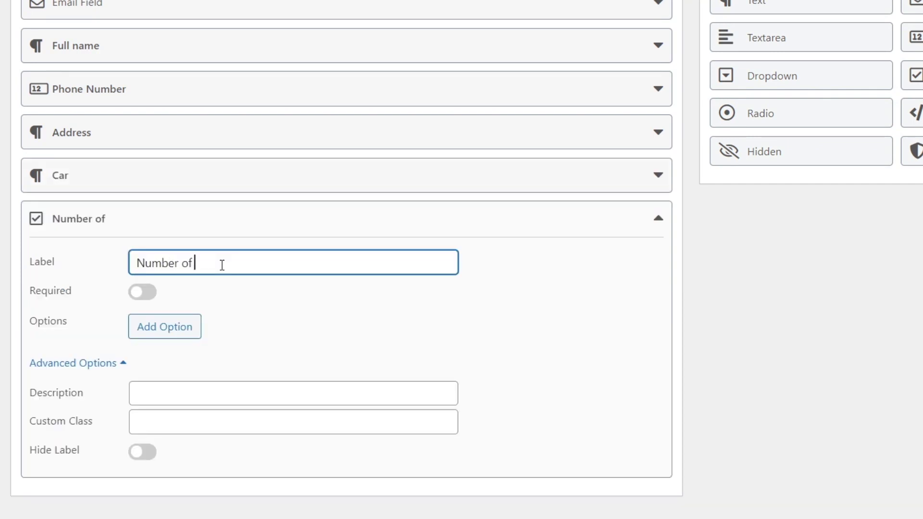
type("passengers")
type("4")
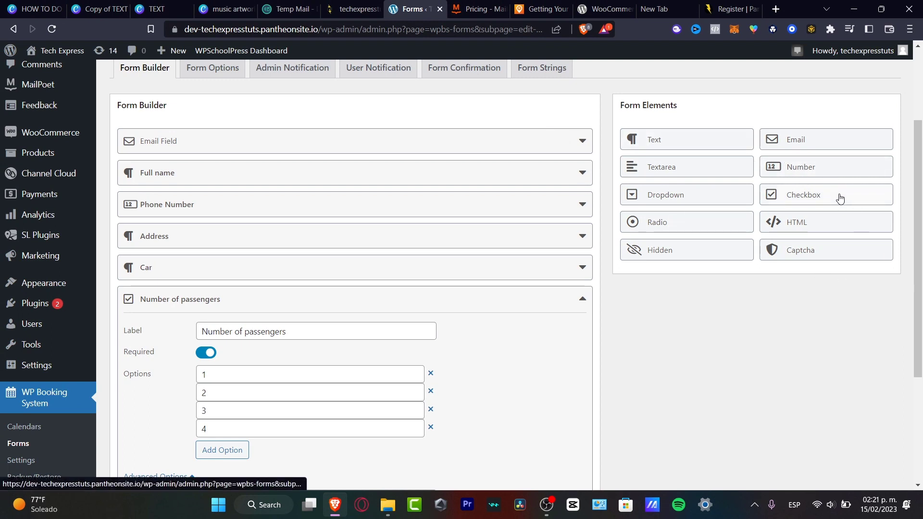
- Delete the extra empty Checkbox field and save the form with its six fields
left_click(824, 194)
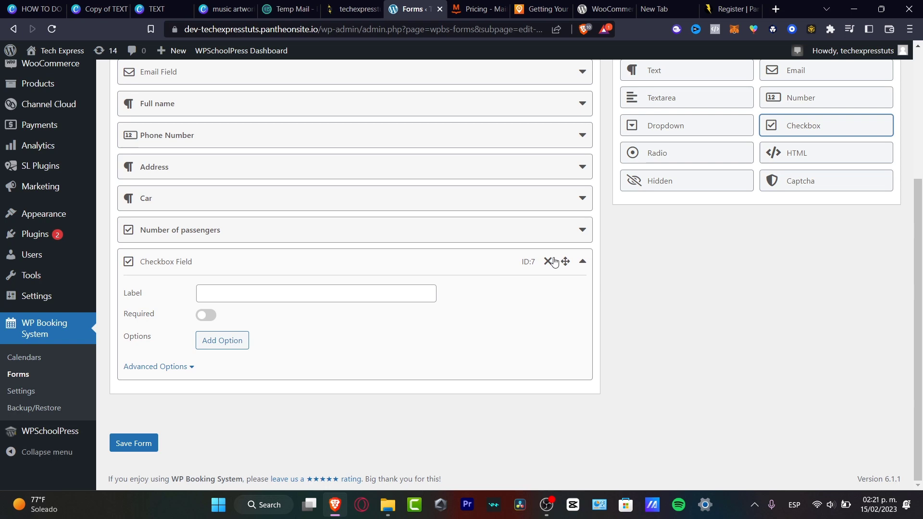
left_click(547, 262)
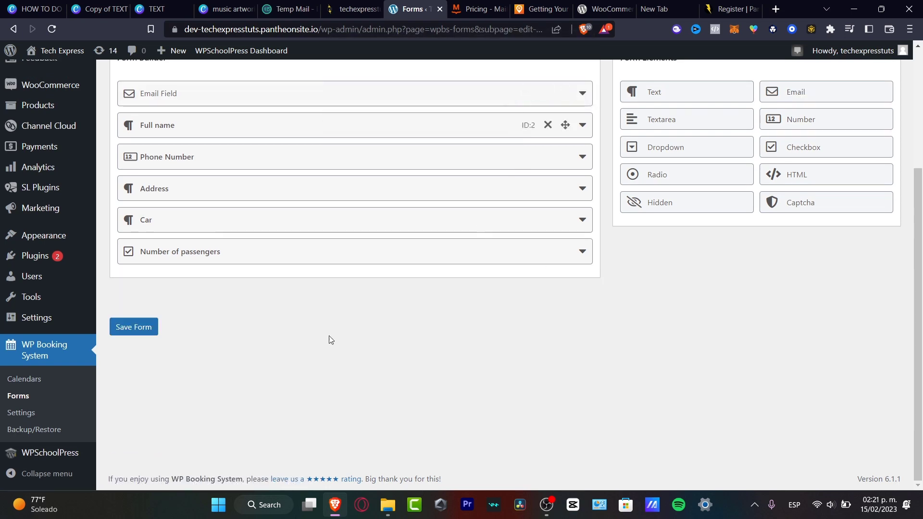
left_click(133, 327)
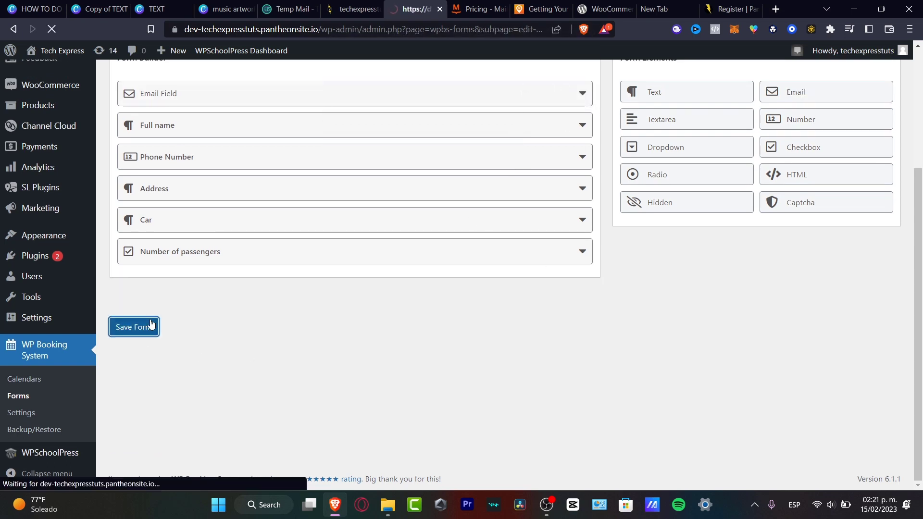
left_click(134, 327)
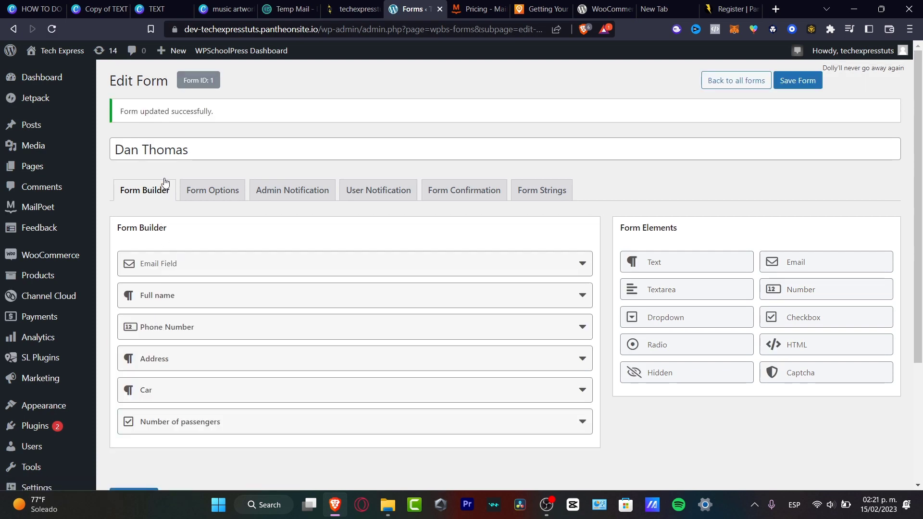
- Review Form Options and Admin Notification, then go to the Form Confirmation settings
left_click(211, 191)
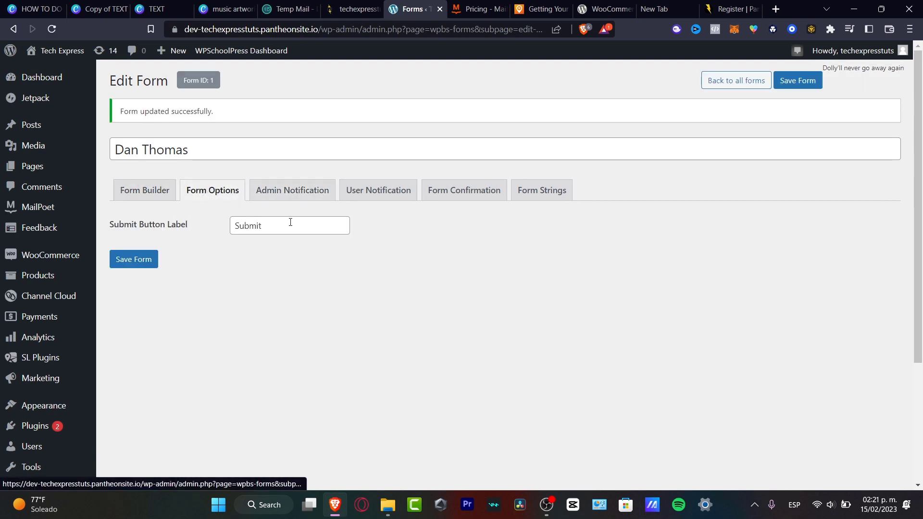
left_click(293, 191)
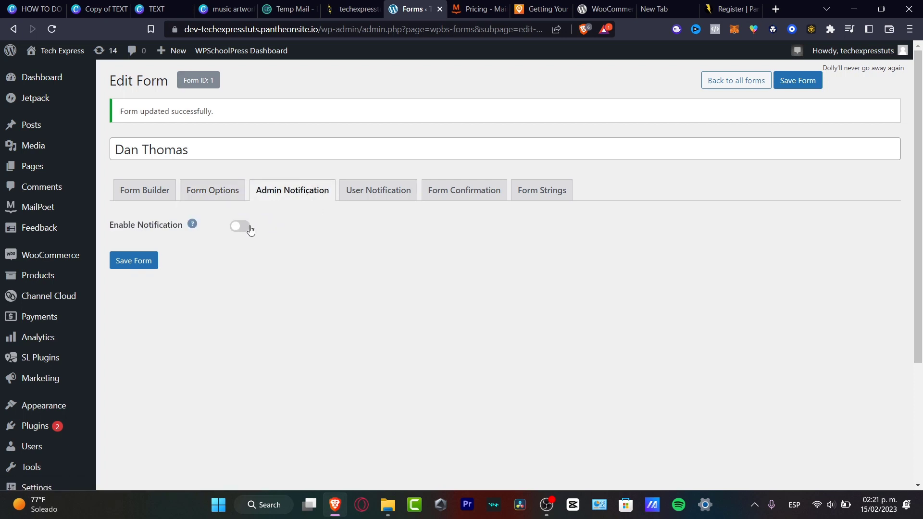
left_click(464, 190)
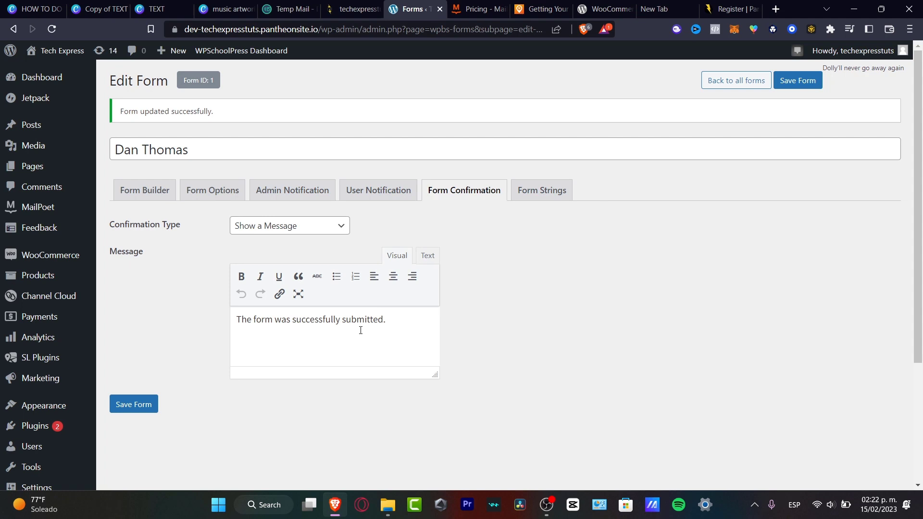
- Replace the confirmation message with a bold "Thanks for booking with us!" and save the form
triple_click(310, 319)
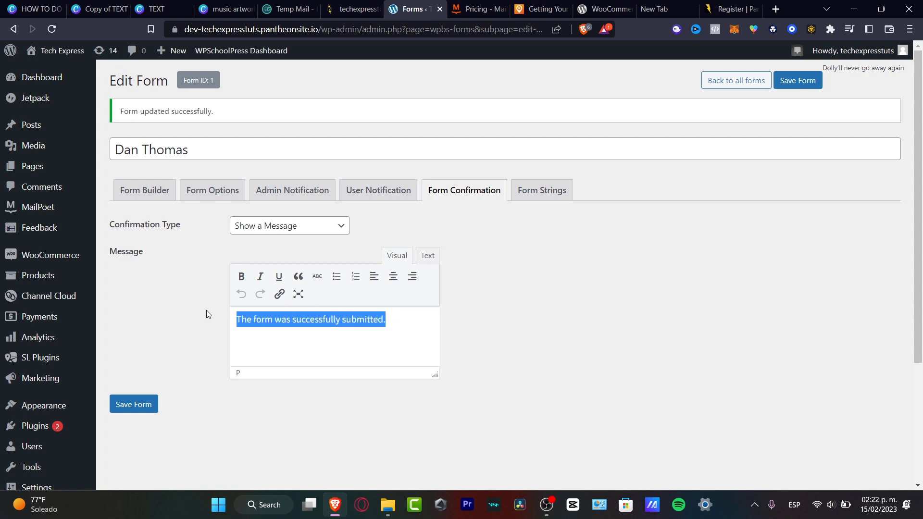
type("Thanks for booking")
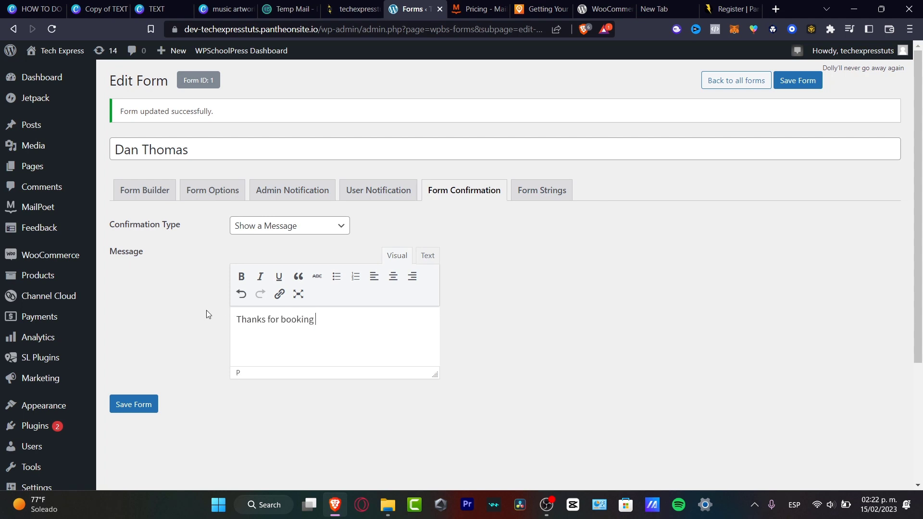
type("with us!")
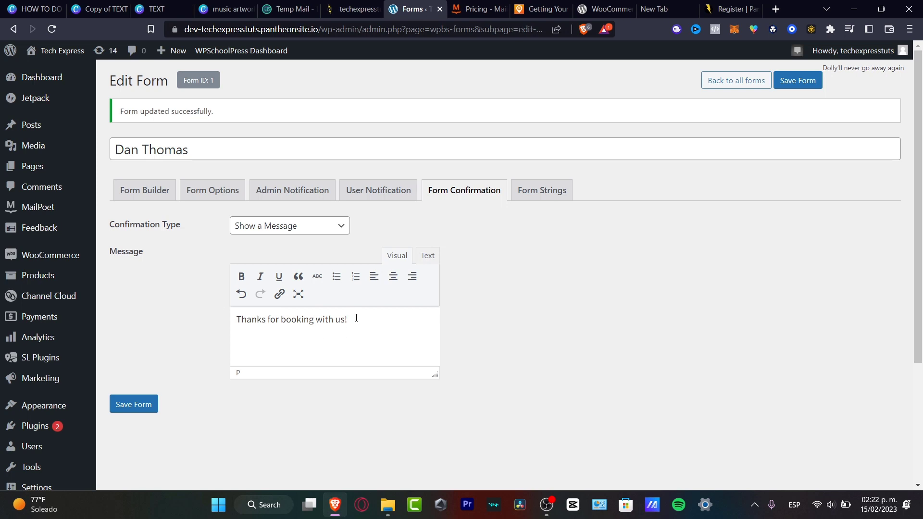
left_click(240, 276)
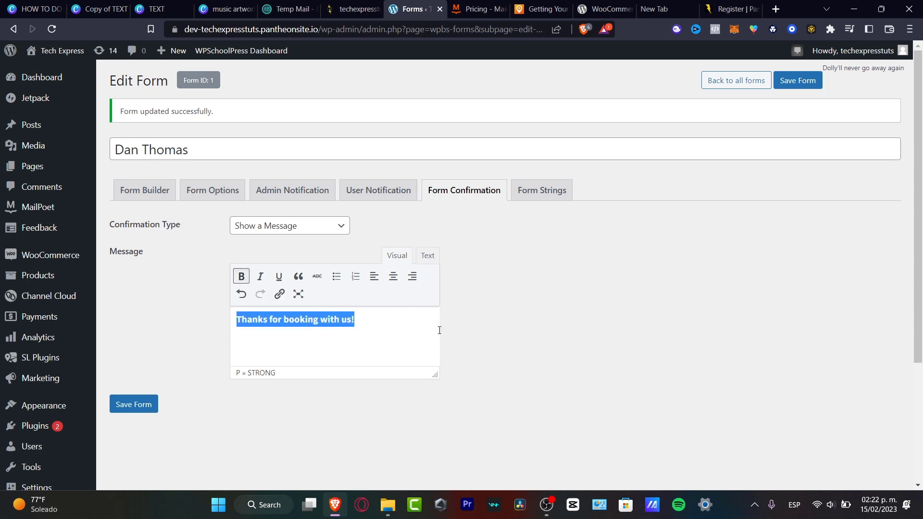
left_click(133, 404)
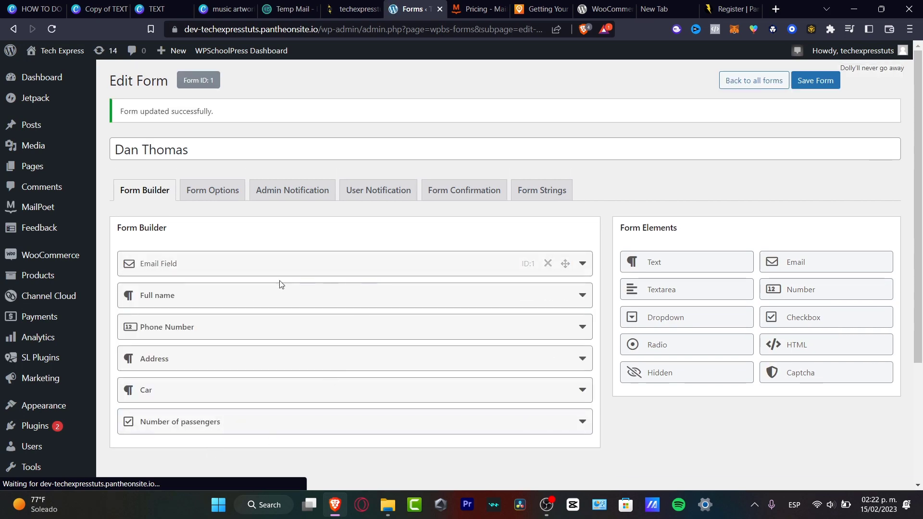
- Go to WP Booking System > Calendars, which lists no calendars yet
scroll("down", 3)
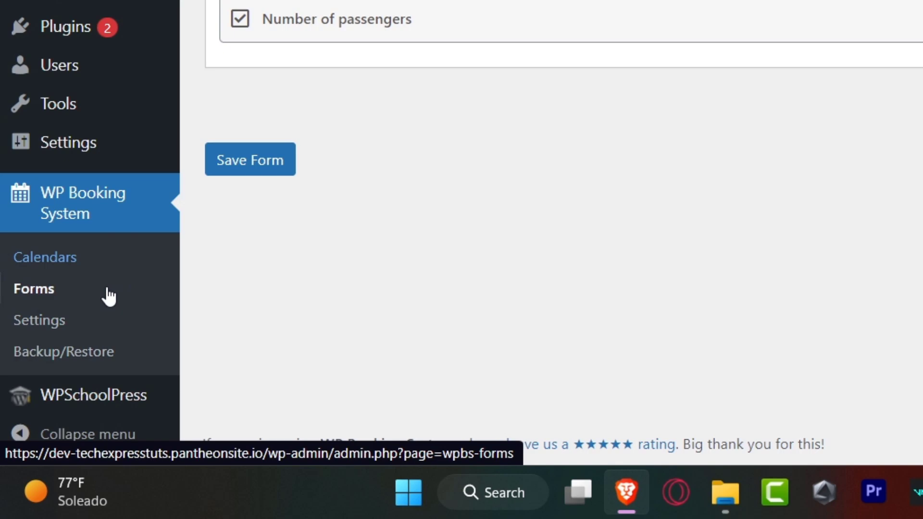
left_click(45, 258)
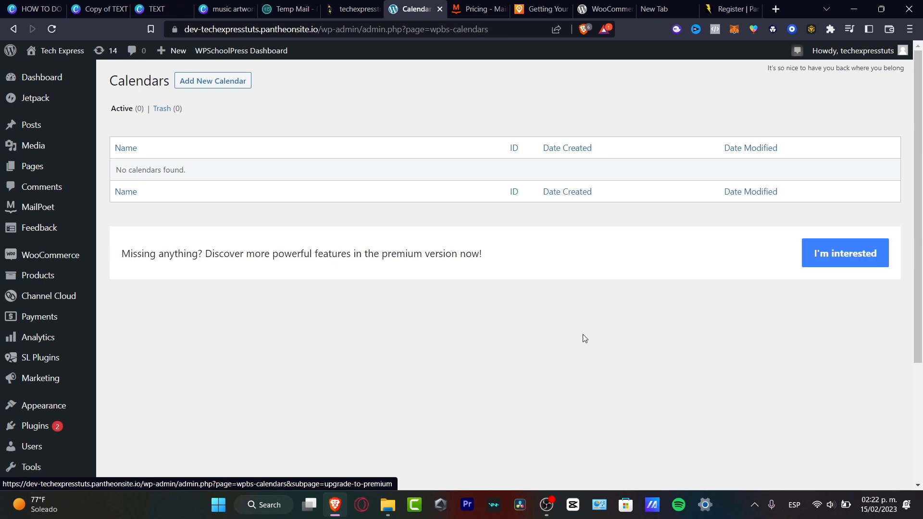
- Add a new calendar named "1st period of the 2023" and create it
left_click(212, 81)
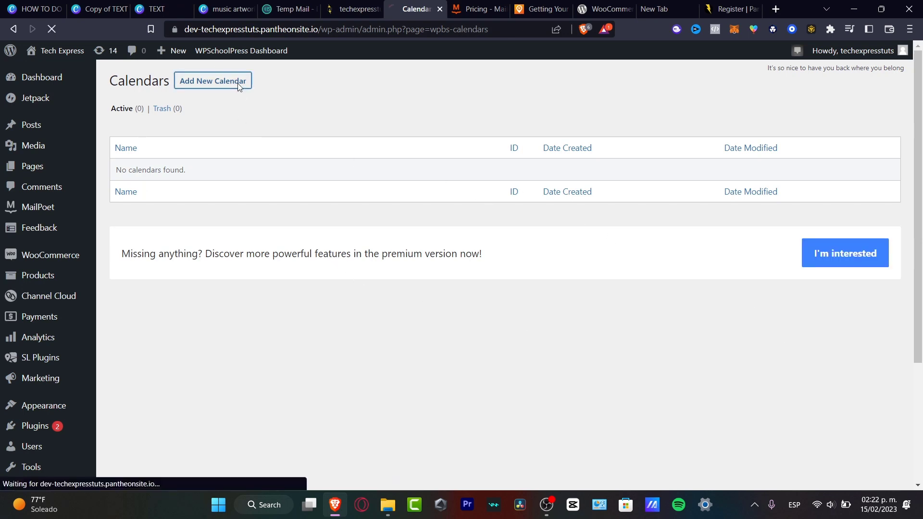
left_click(212, 81)
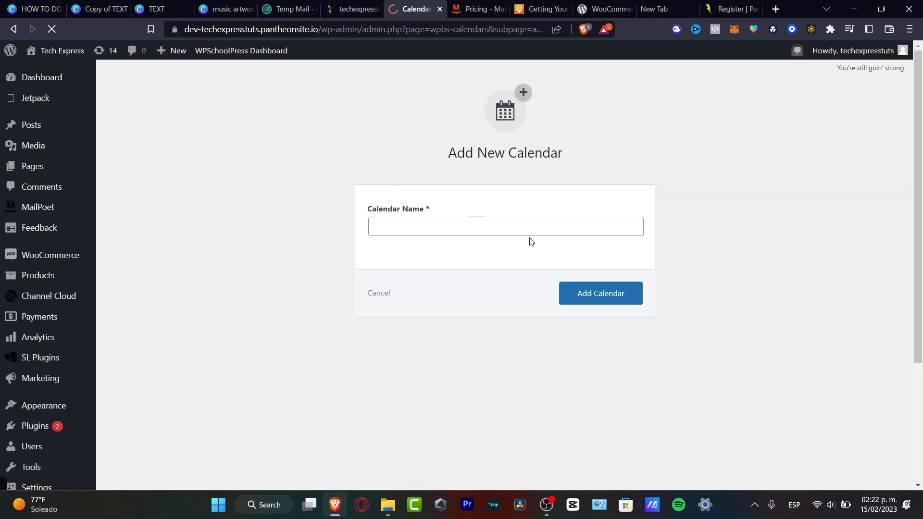
left_click(504, 226)
type("1st period of")
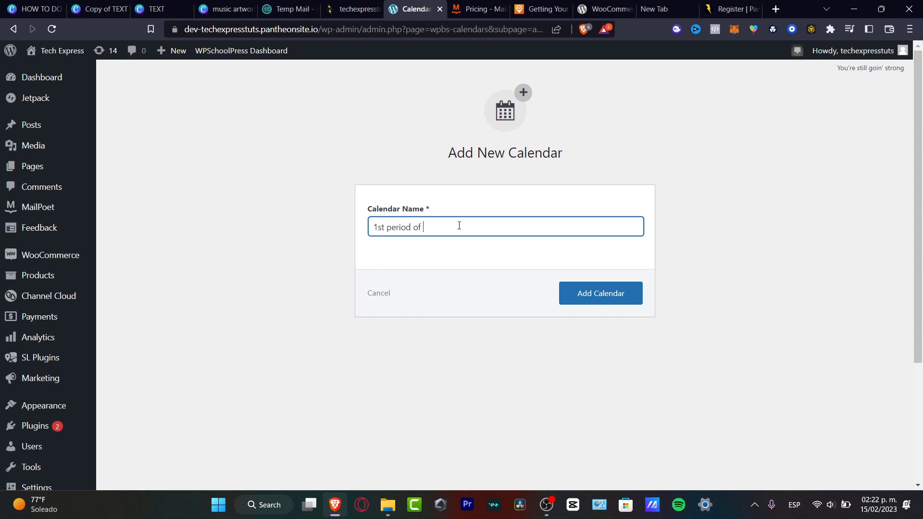
type("the 2023")
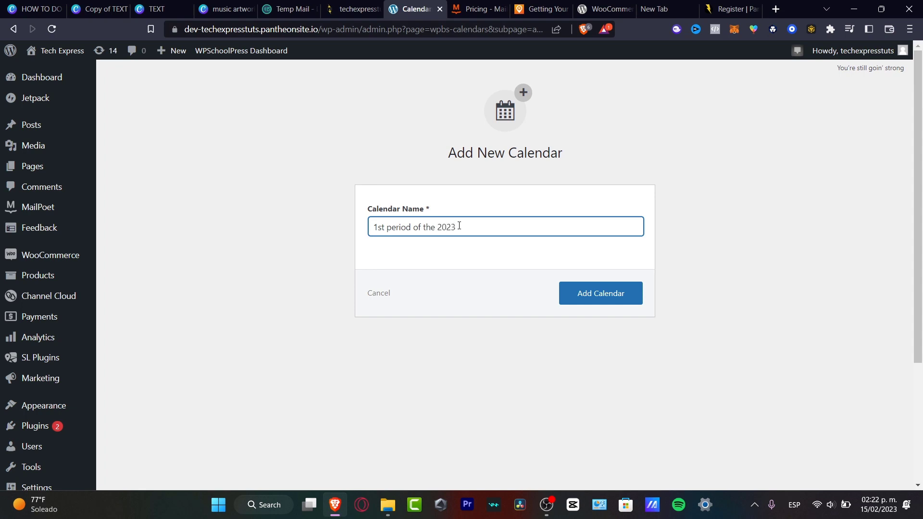
left_click(600, 293)
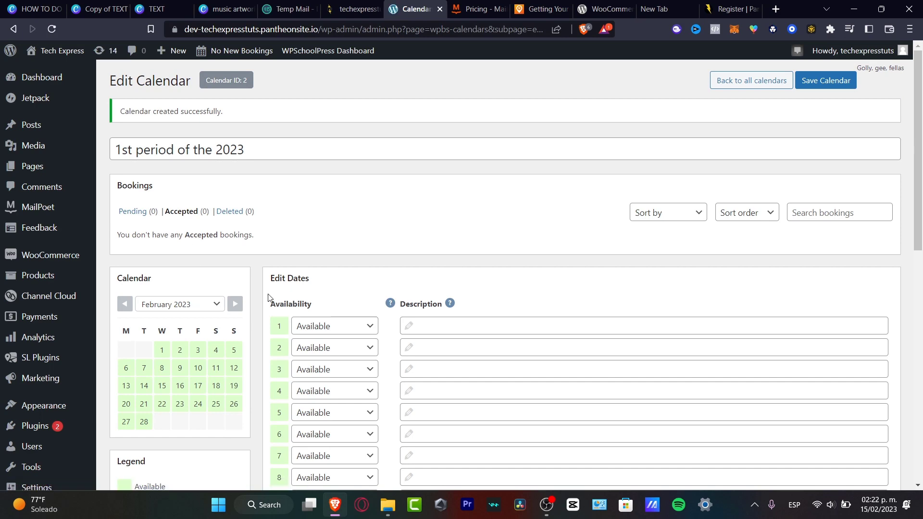
- Describe February days as 8:00 AM TO 8:00 PM and mark the 11th, 12th, 18th and 19th as Booked
scroll("down", 3)
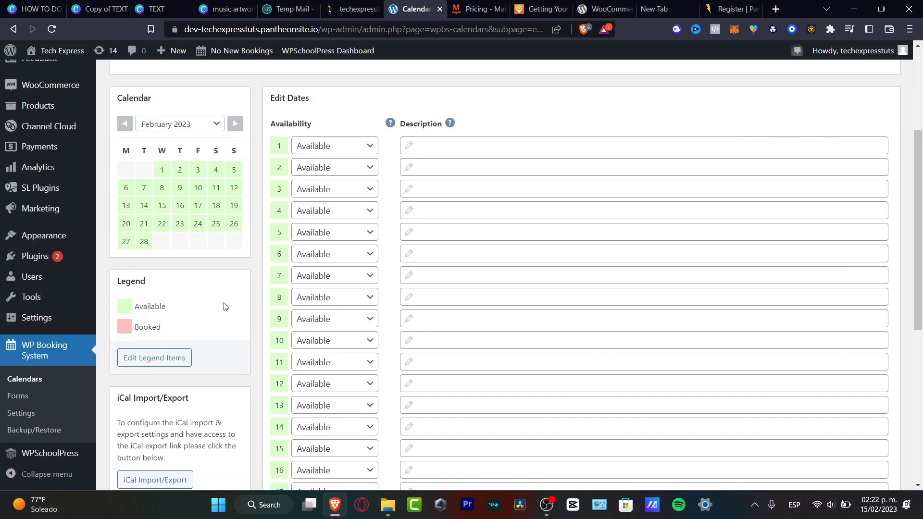
scroll("down", 3)
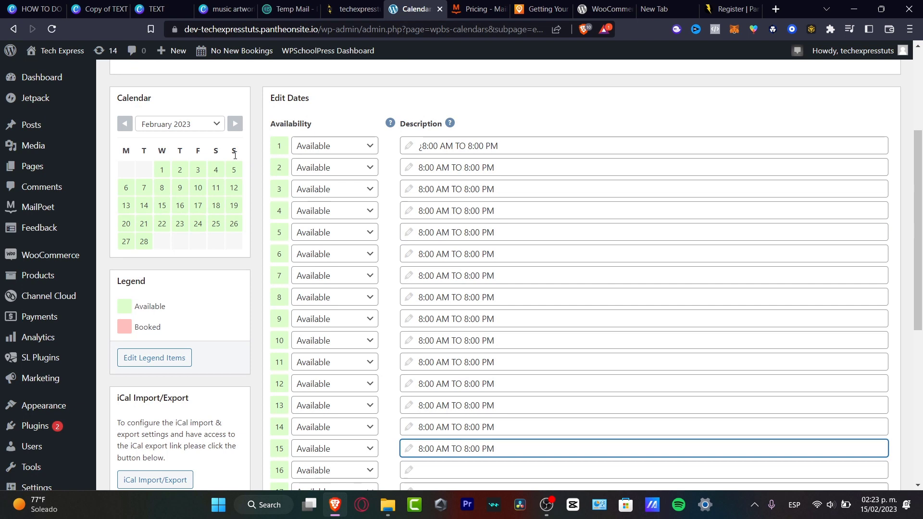
mouse_move(221, 197)
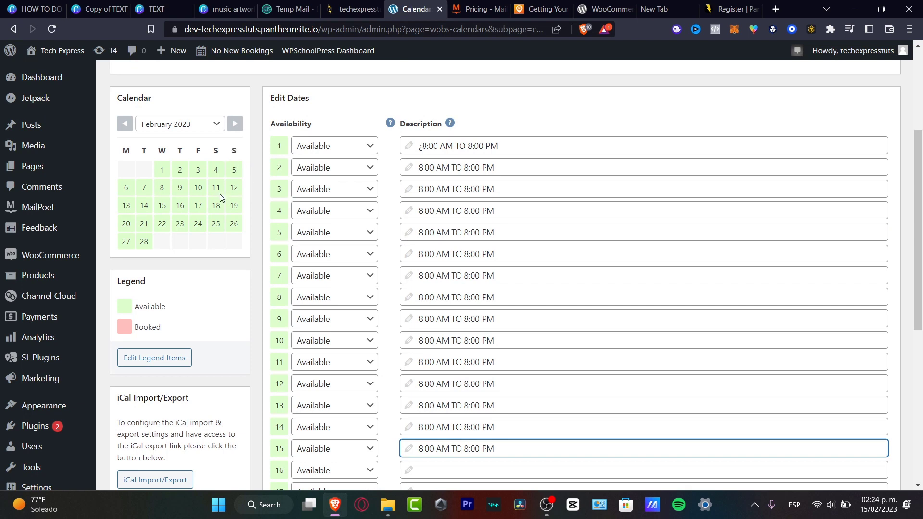
left_click(333, 361)
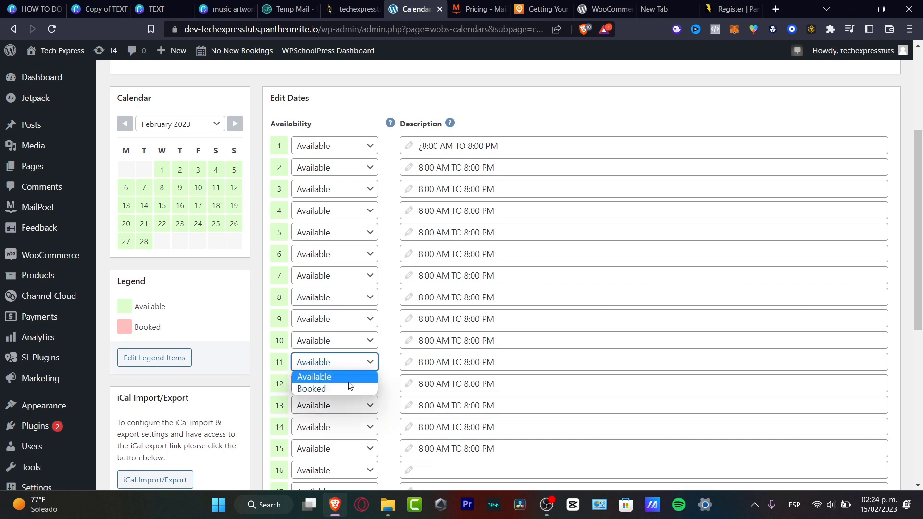
left_click(312, 389)
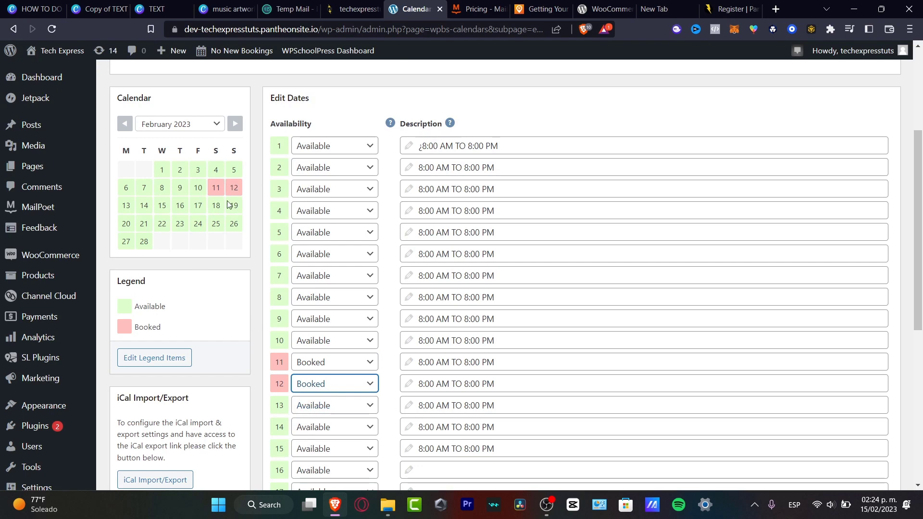
scroll("down", 3)
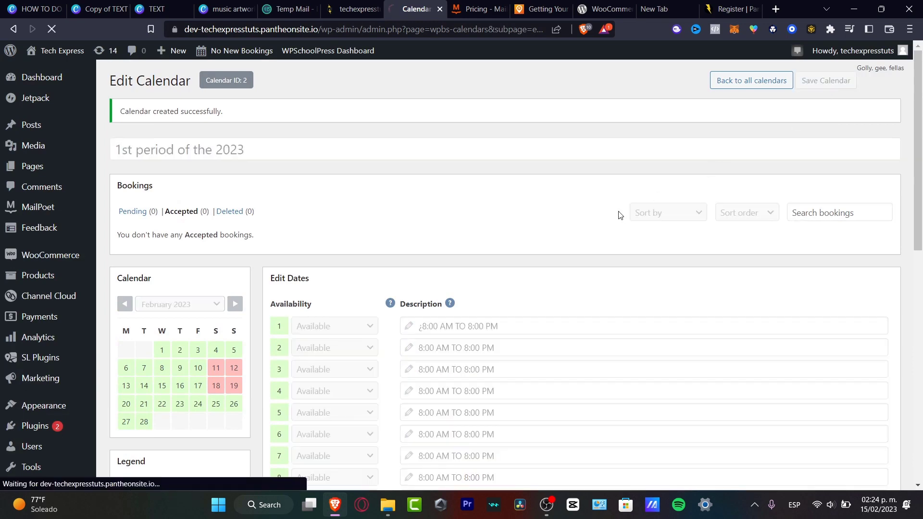
- Save the calendar, return to the Calendars list, and move to the new page draft with the Single Calendar block
left_click(824, 81)
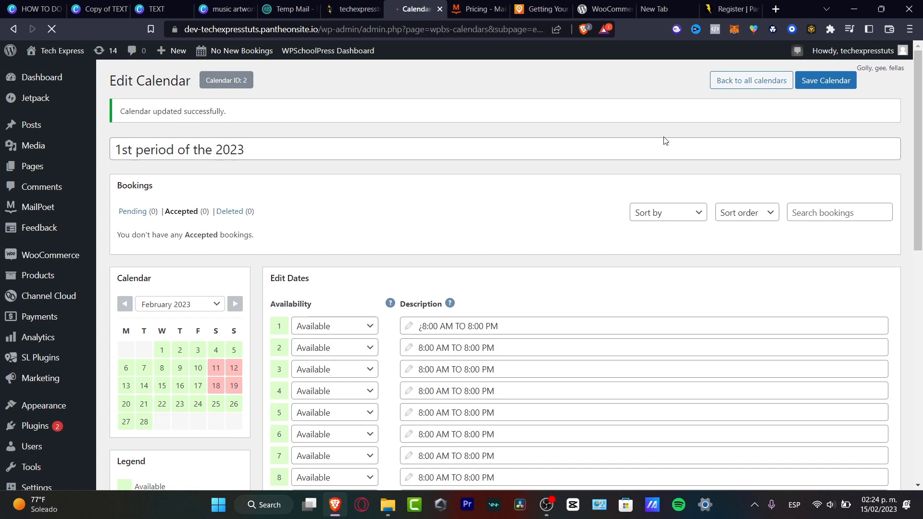
scroll("down", 3)
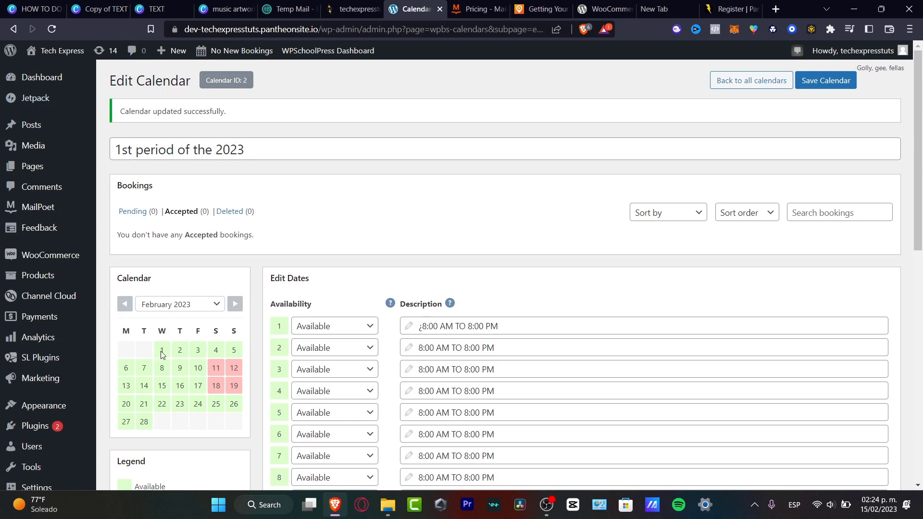
scroll("down", 3)
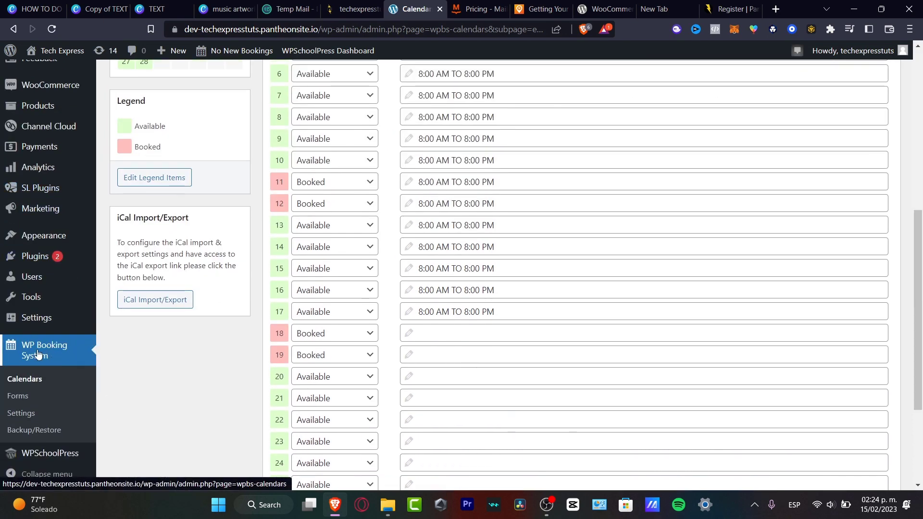
mouse_move(20, 412)
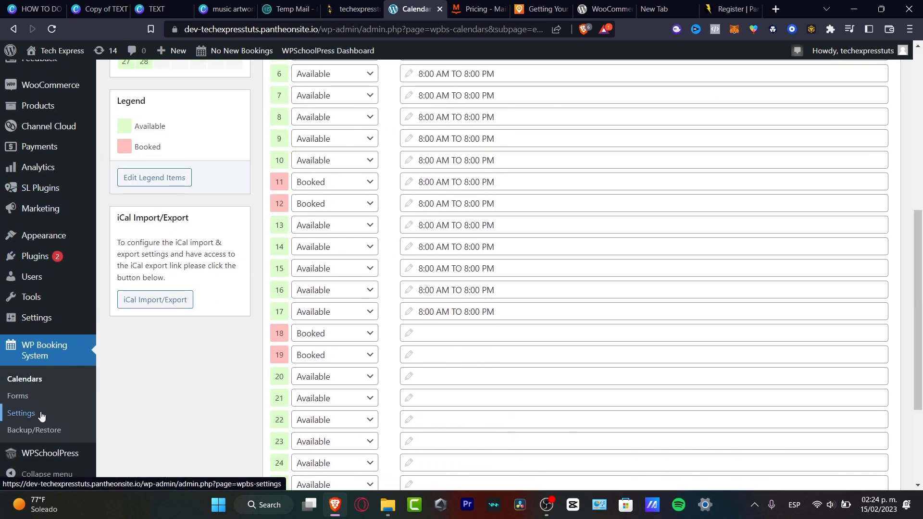
left_click(22, 416)
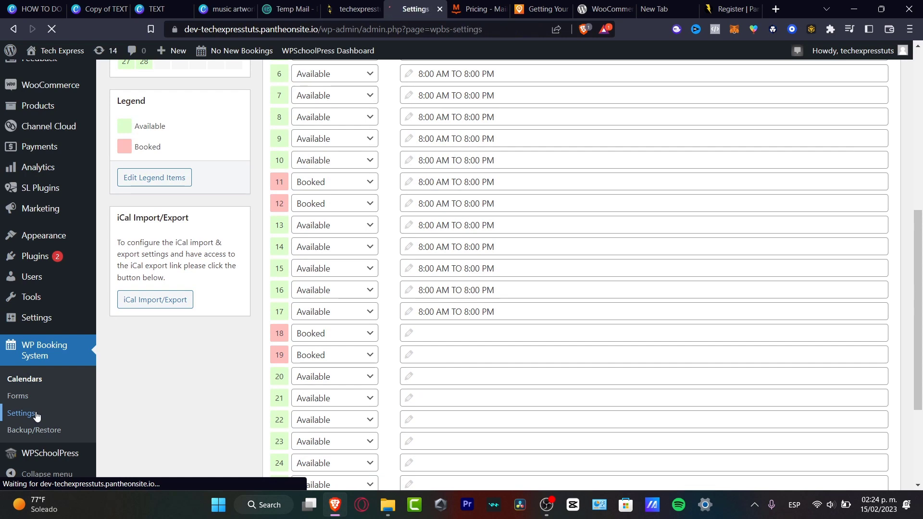
left_click(24, 379)
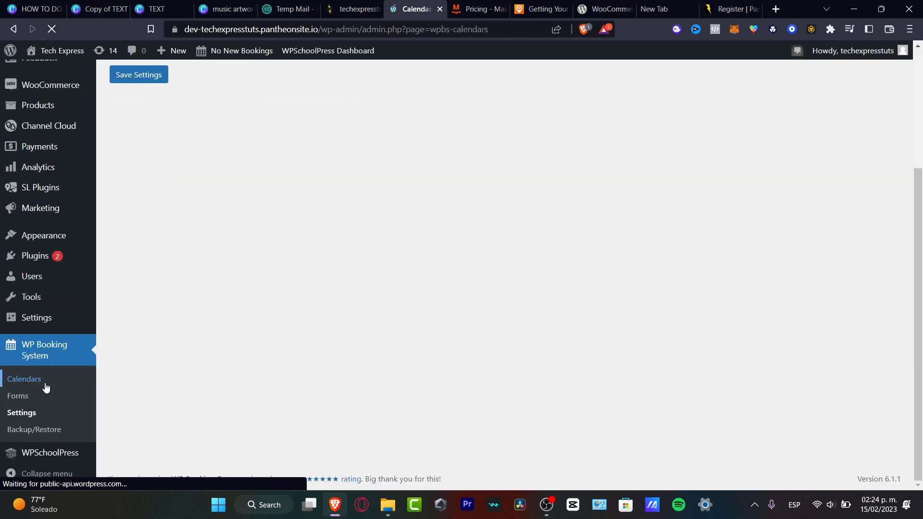
left_click(24, 379)
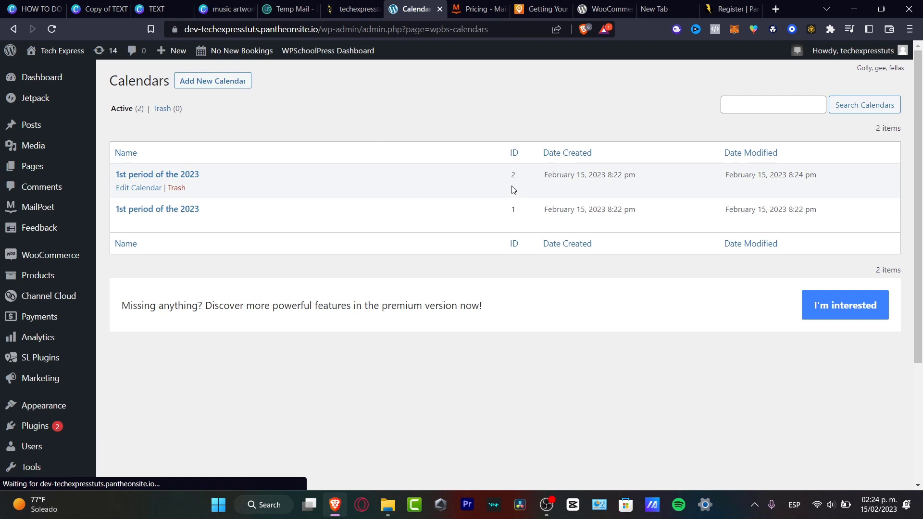
mouse_move(379, 320)
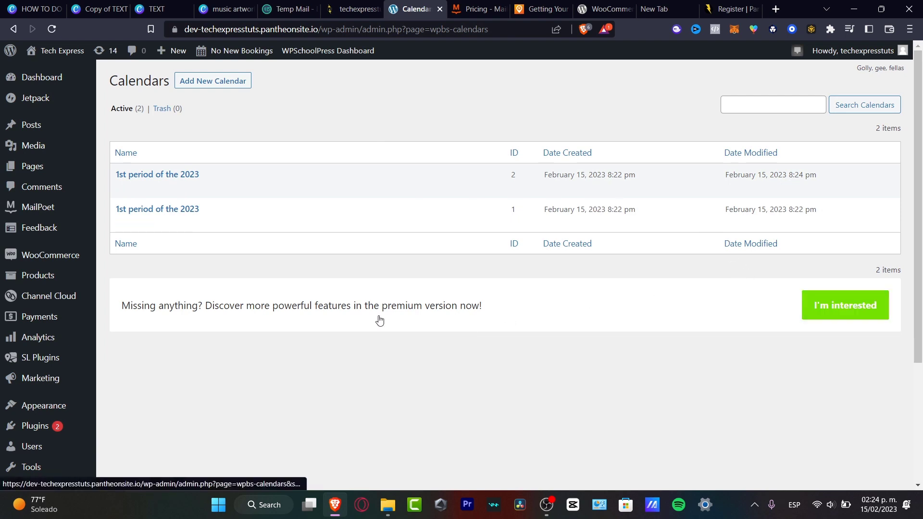
left_click(412, 9)
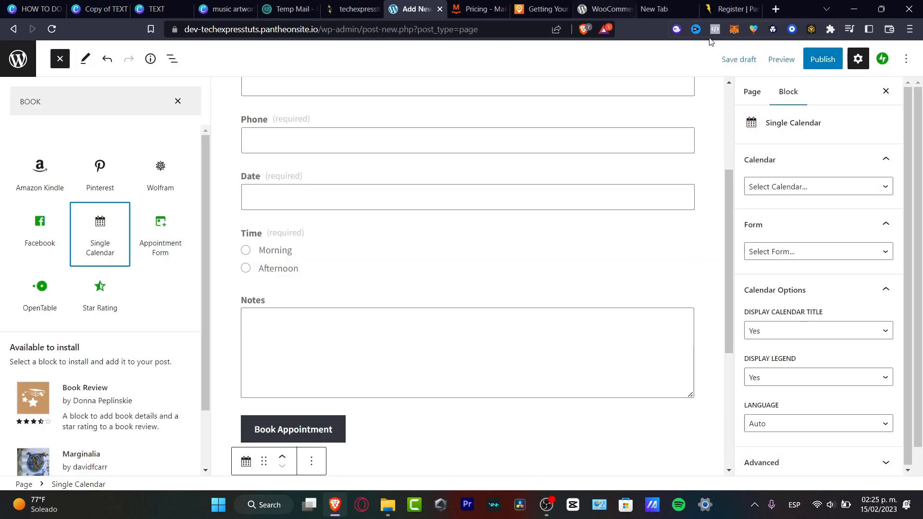
mouse_move(882, 59)
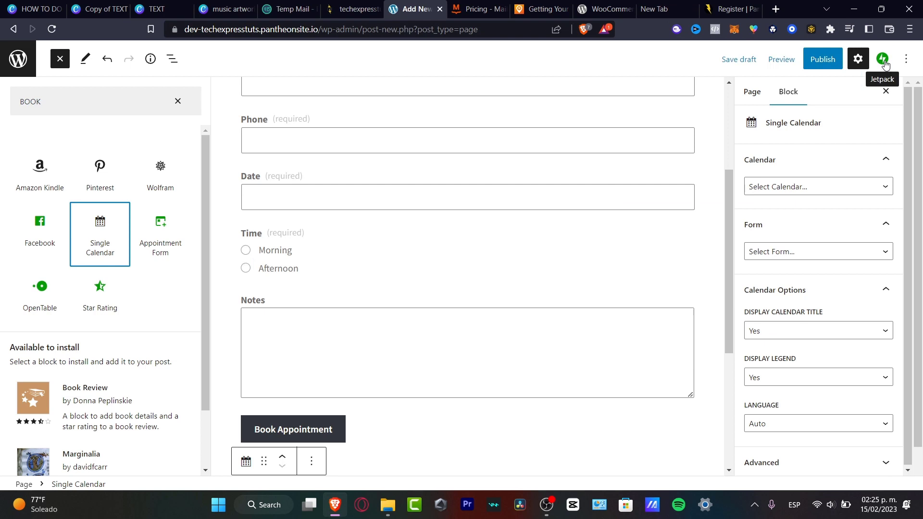
- Publish the booking page with its appointment form and calendar, confirming in the pre-publish panel
left_click(883, 58)
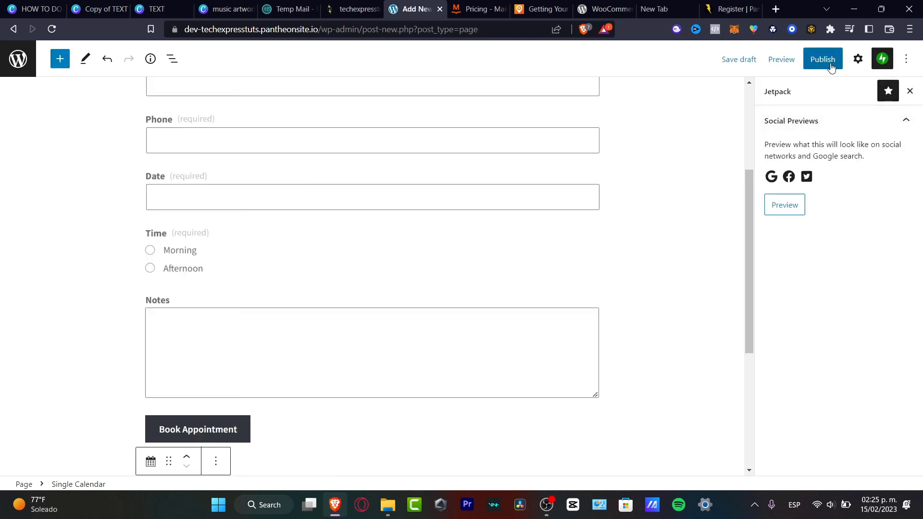
left_click(821, 59)
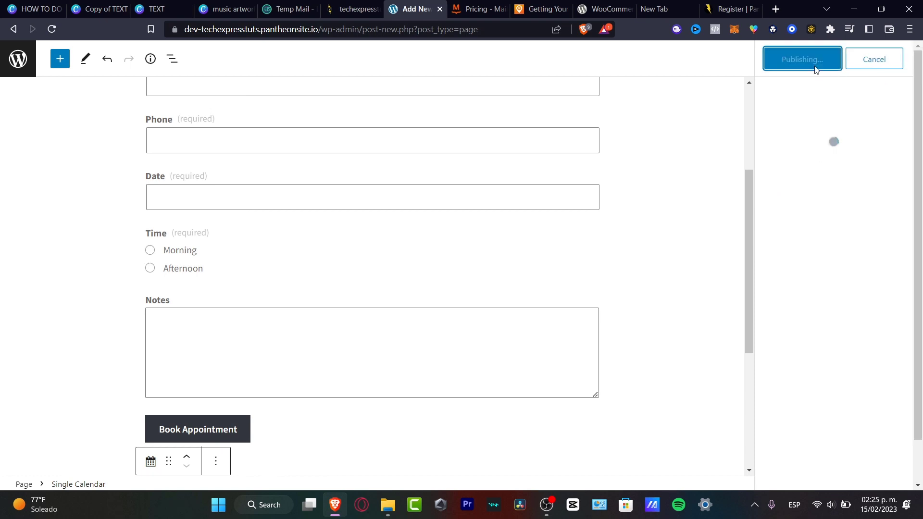
left_click(800, 59)
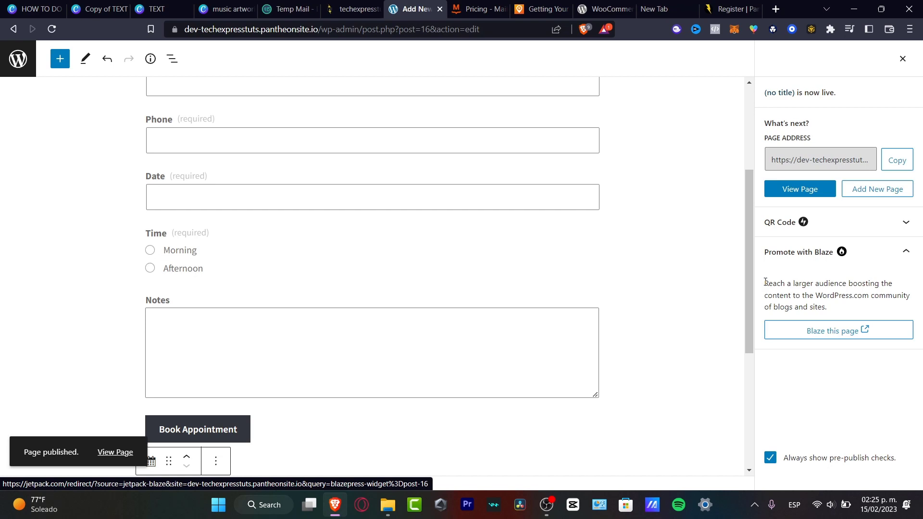
left_click(18, 59)
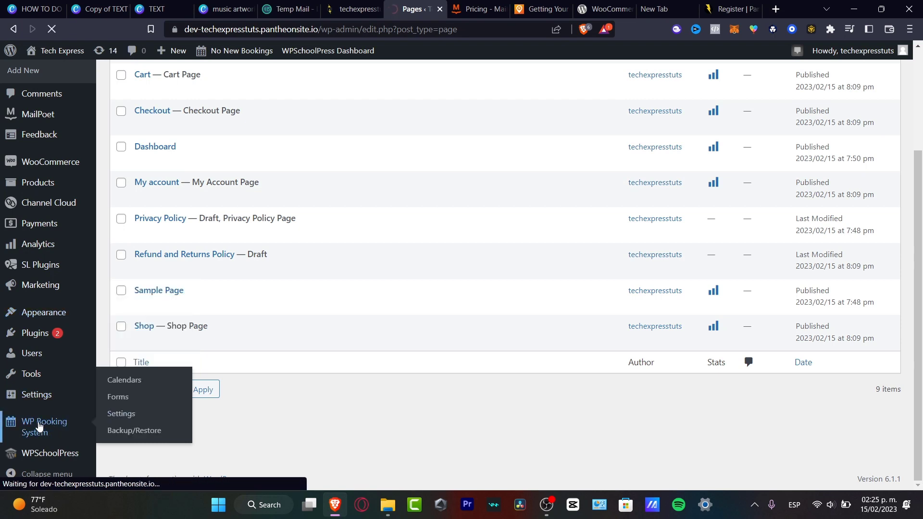
- Return to the WP Booking System Calendars list from the admin sidebar
left_click(124, 380)
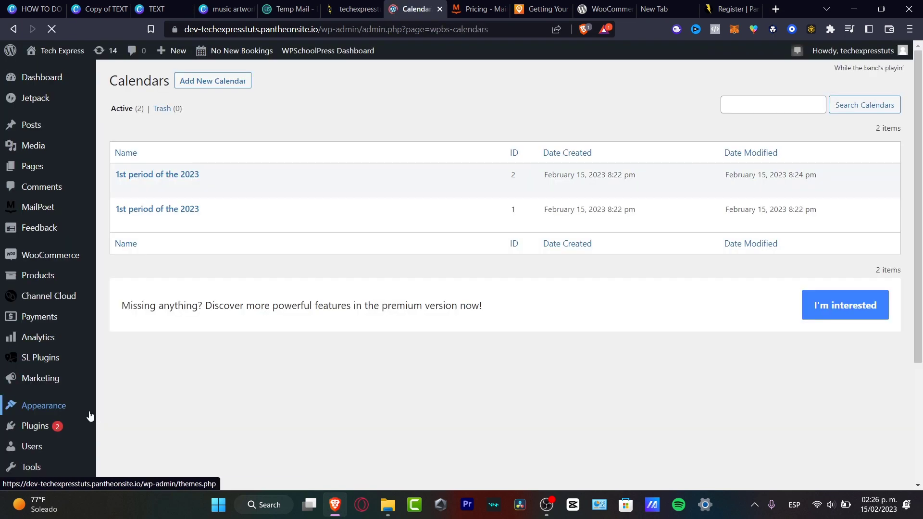
mouse_move(156, 209)
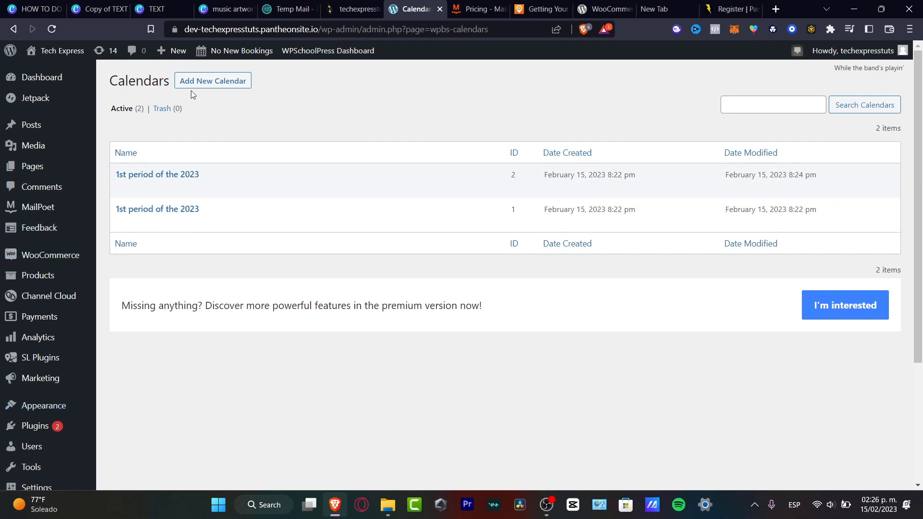
mouse_move(157, 174)
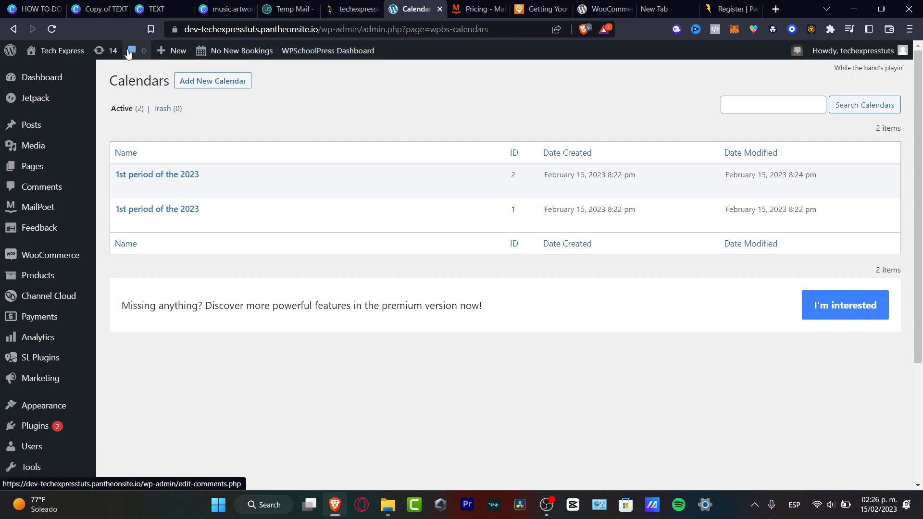
- Start a new post from the admin bar's + New menu, then switch to the Pantheon tab
left_click(176, 51)
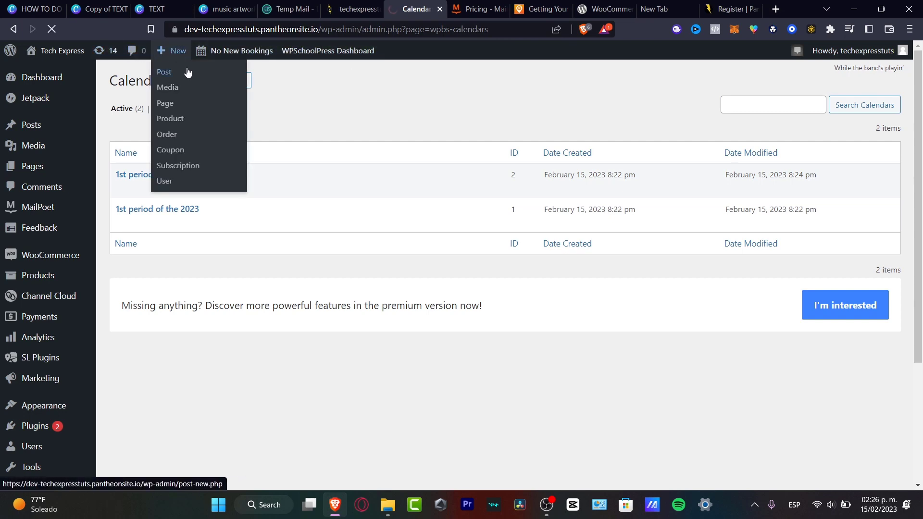
left_click(163, 72)
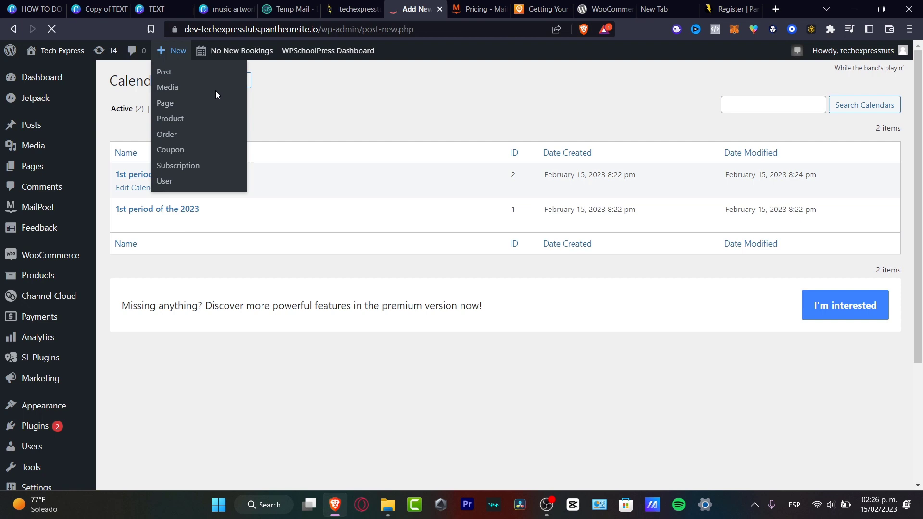
left_click(352, 9)
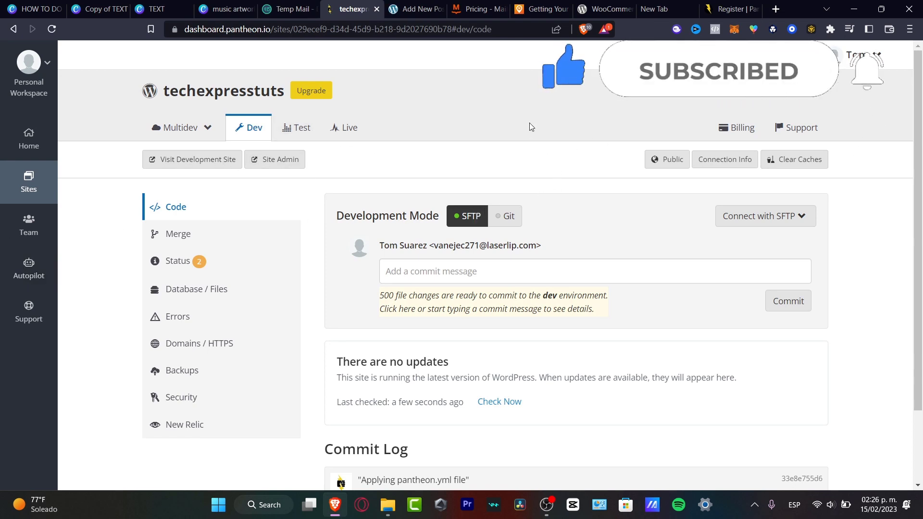
- Switch browser tabs back to the WordPress admin Posts list
left_click(415, 8)
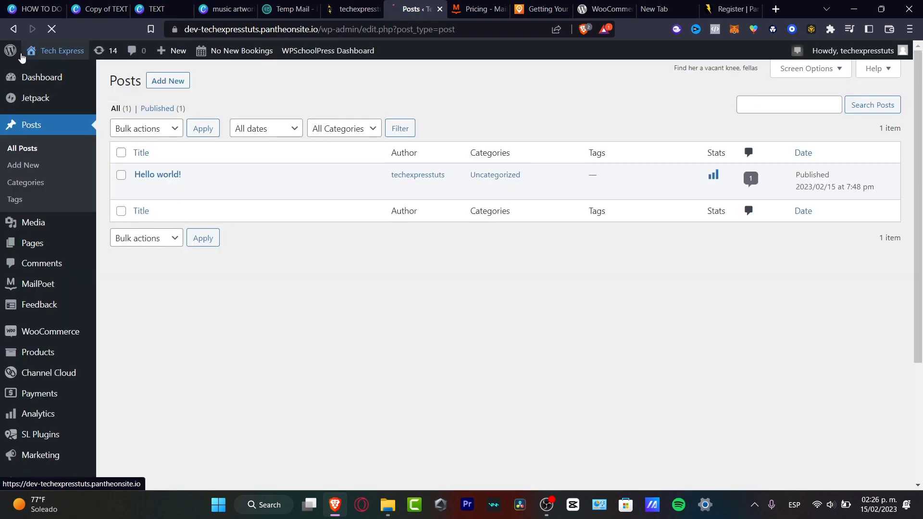
mouse_move(494, 175)
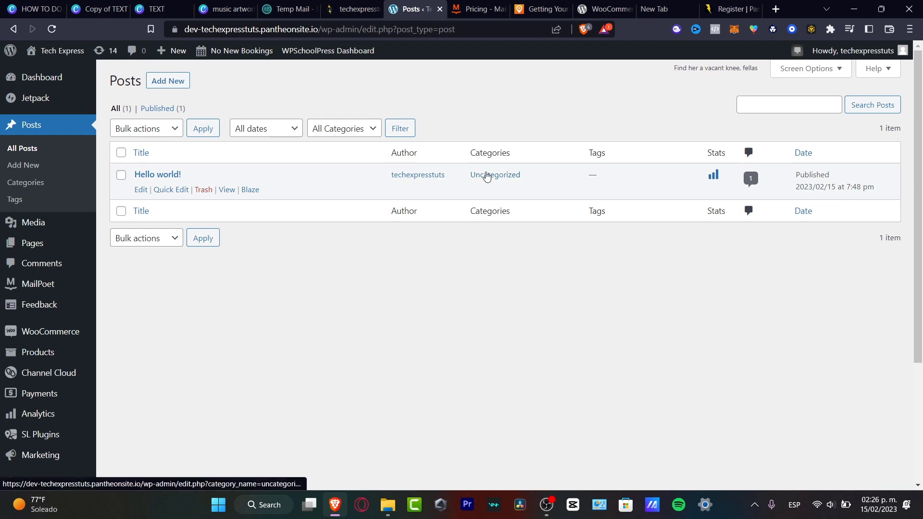